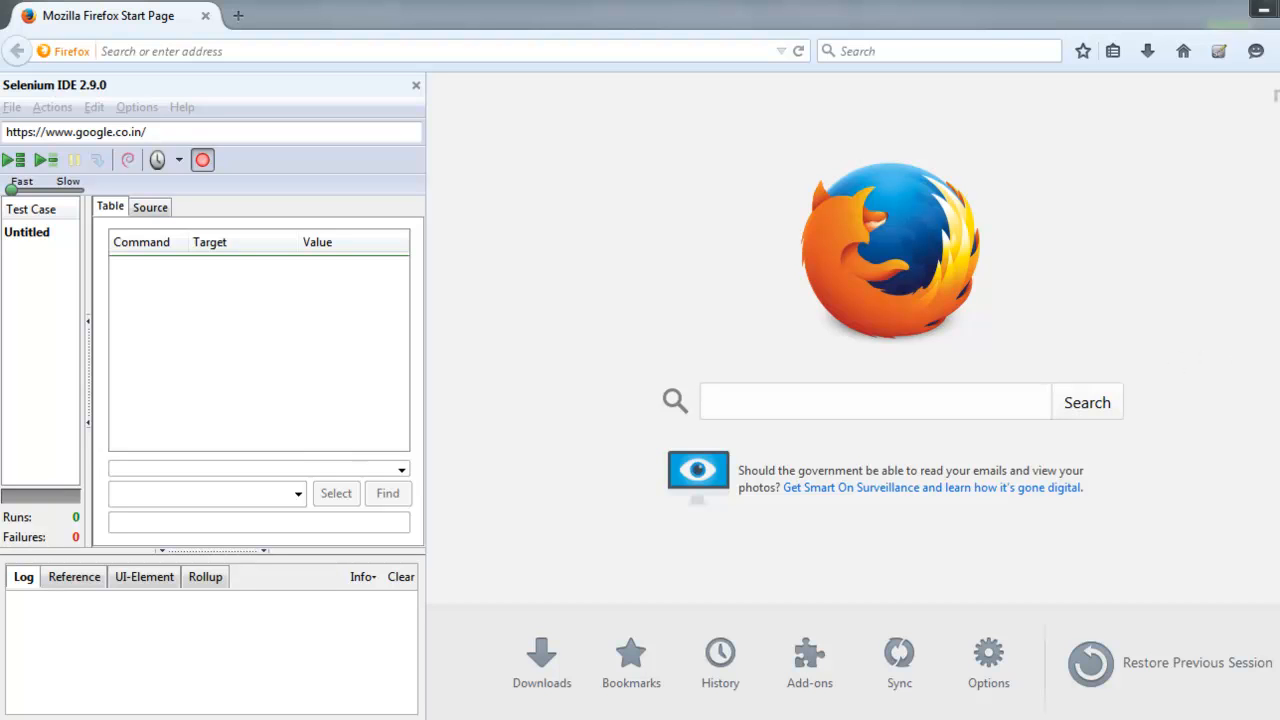
Search the Add-ons Manager for 'Test Results(Selenium IDE)'.
left_click(1218, 52)
type("T")
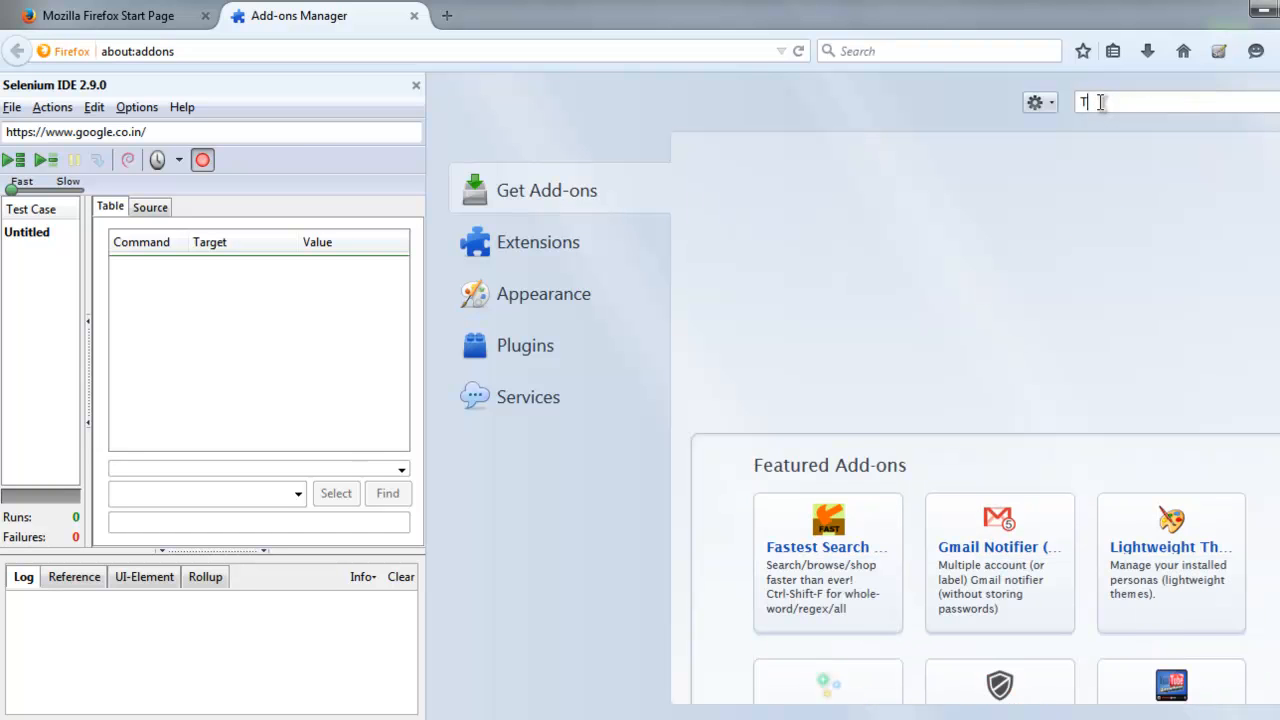
type("est Results")
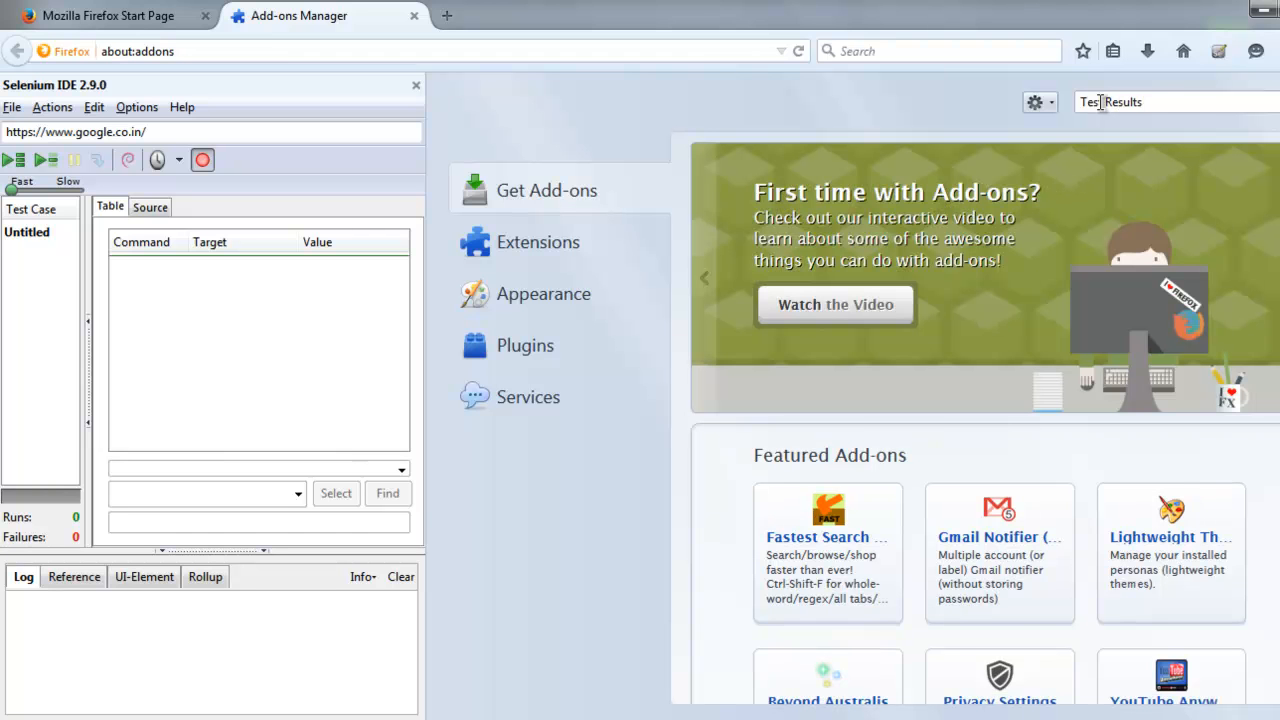
type("(Selenium IDE")
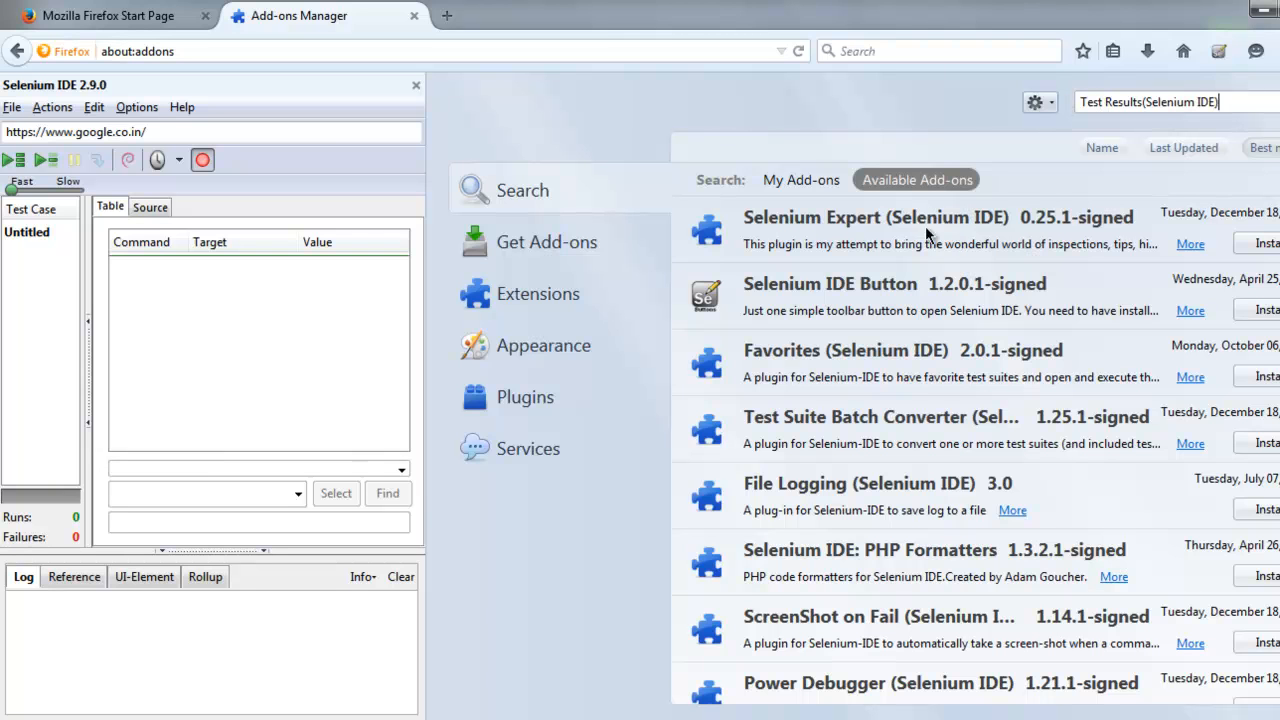
View the installed Test Results (Selenium IDE) 2.0.1-signed add-on's details and user guide.
left_click(800, 180)
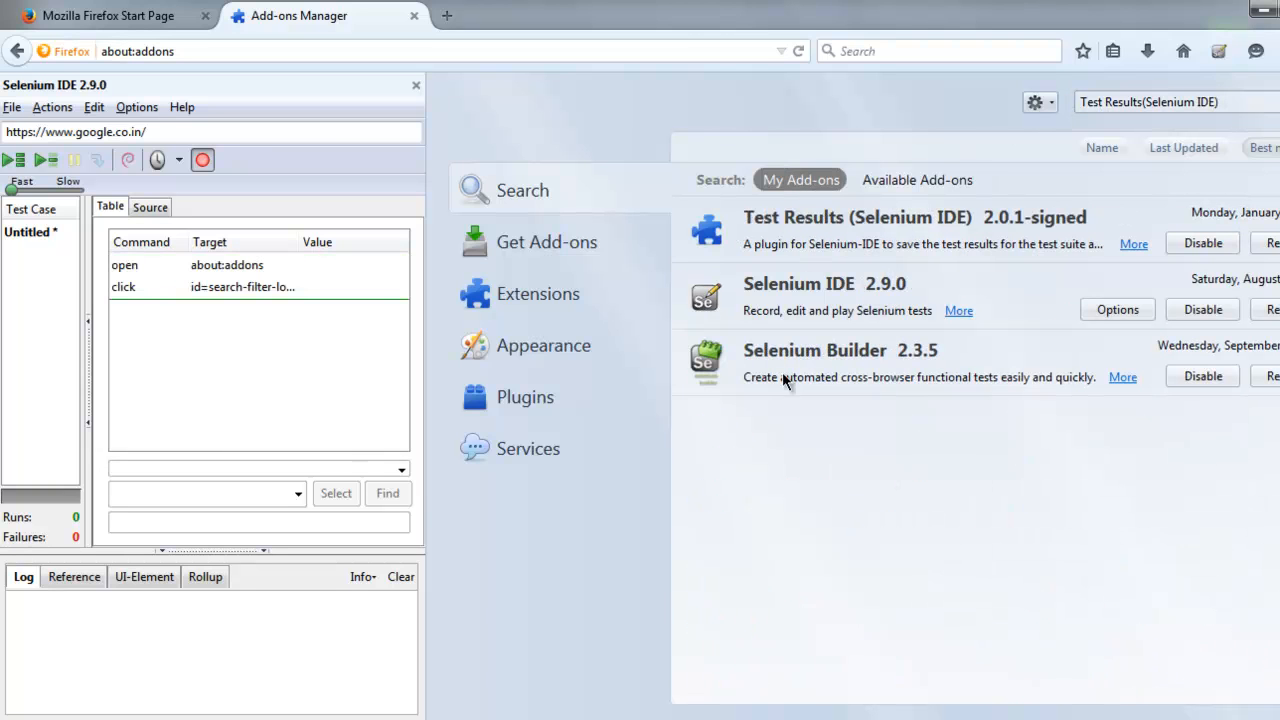
mouse_move(890, 232)
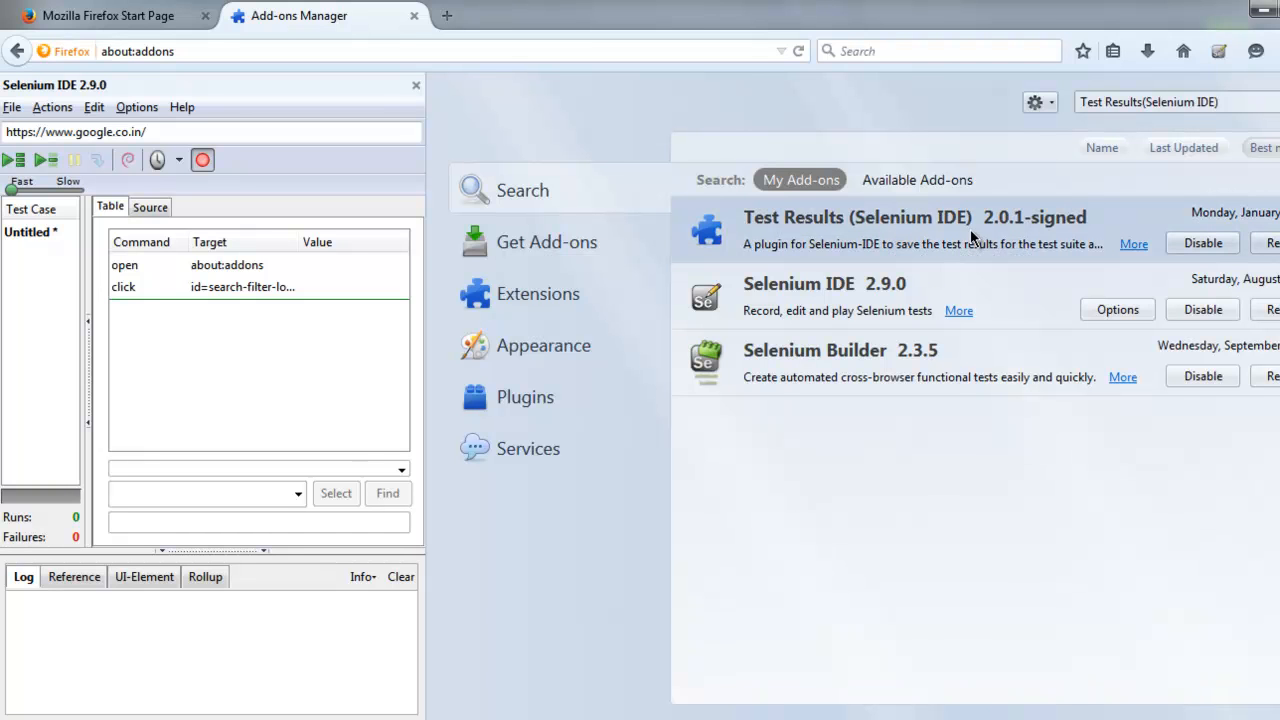
left_click(856, 216)
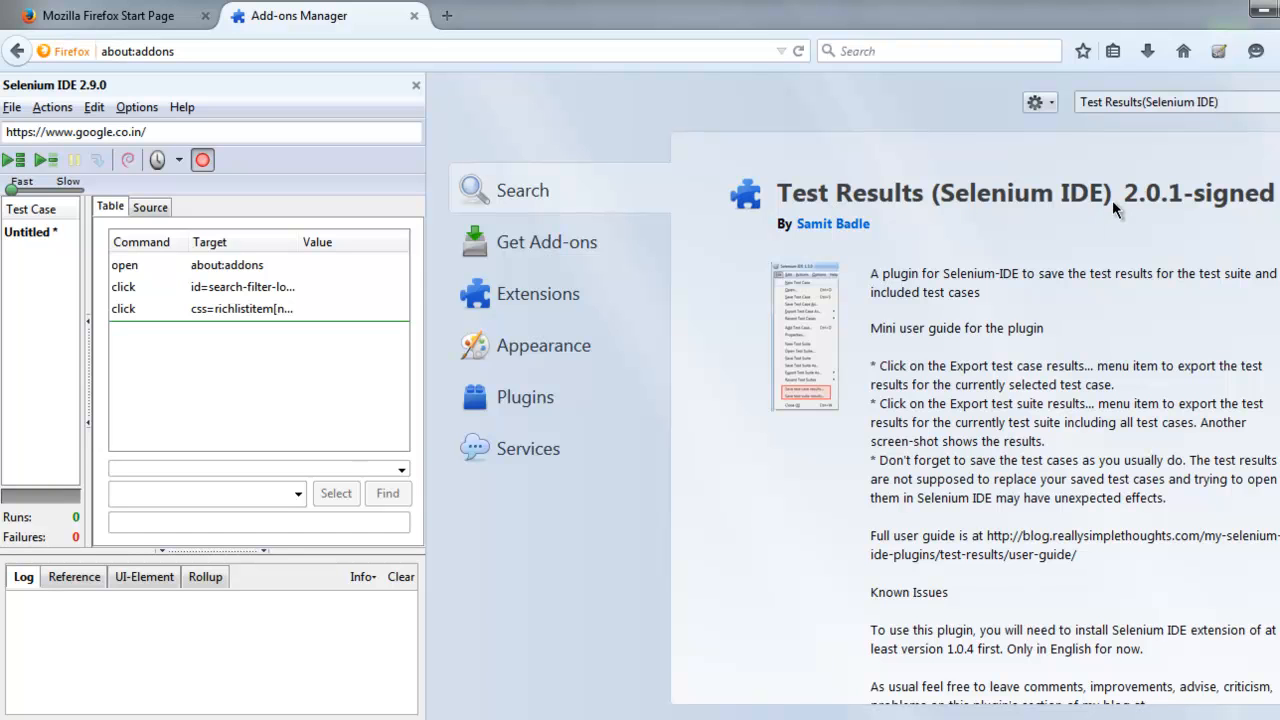
mouse_move(976, 244)
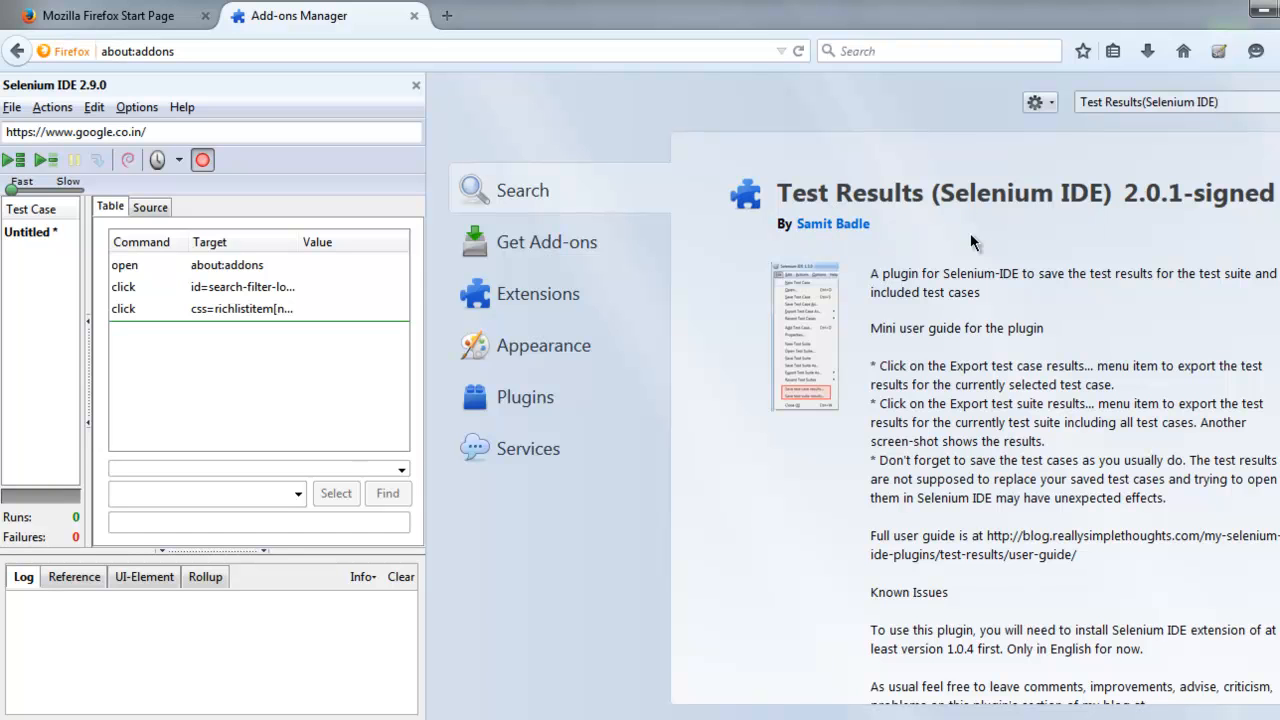
mouse_move(1188, 240)
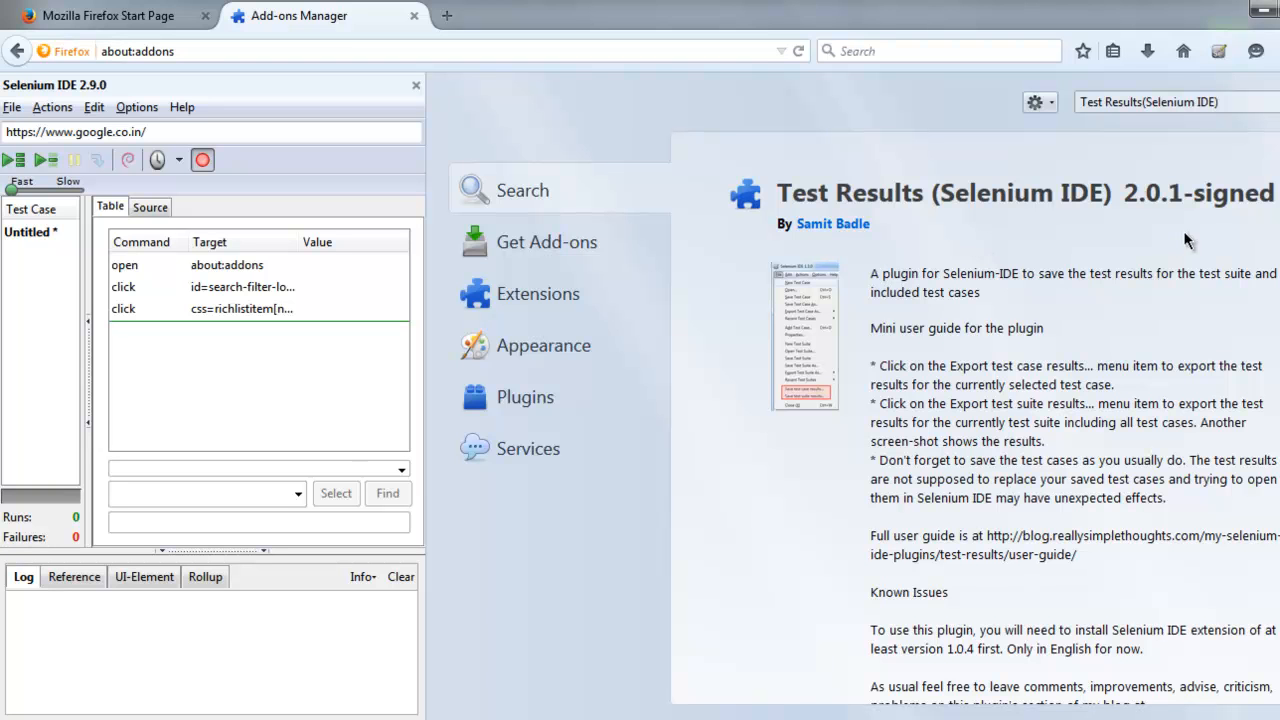
mouse_move(1084, 276)
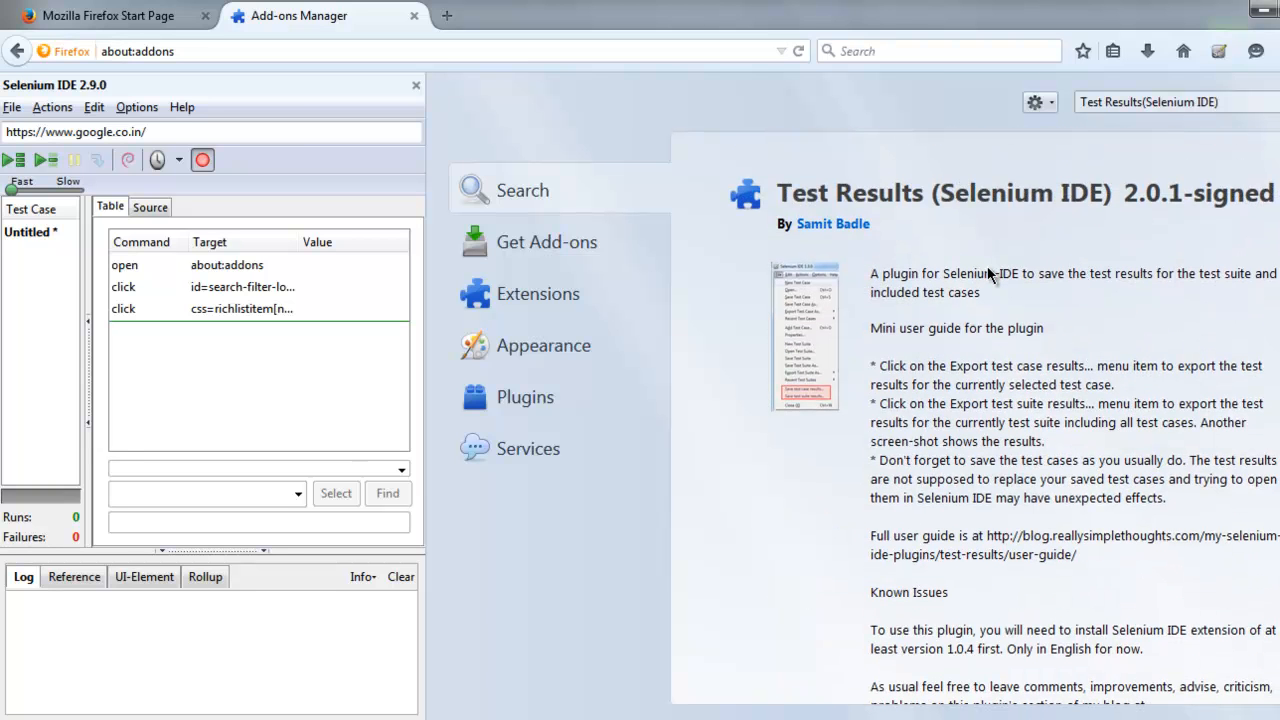
scroll("down", 3)
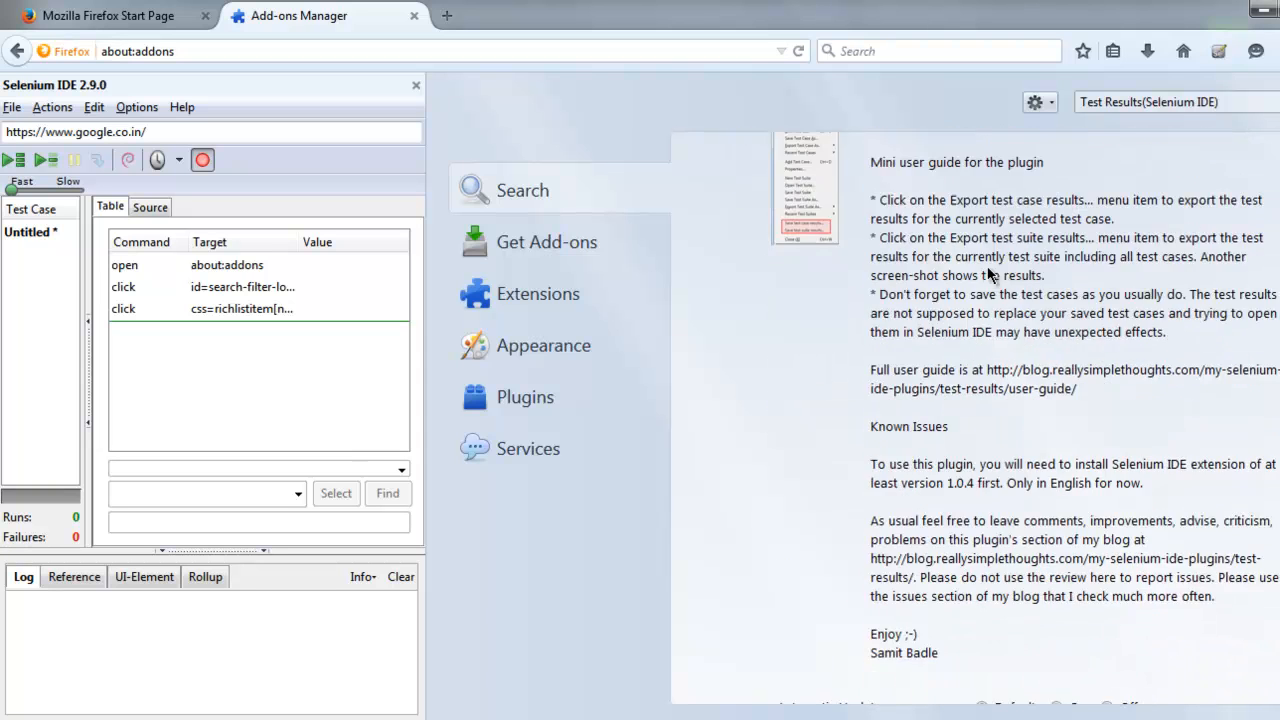
scroll("down", 3)
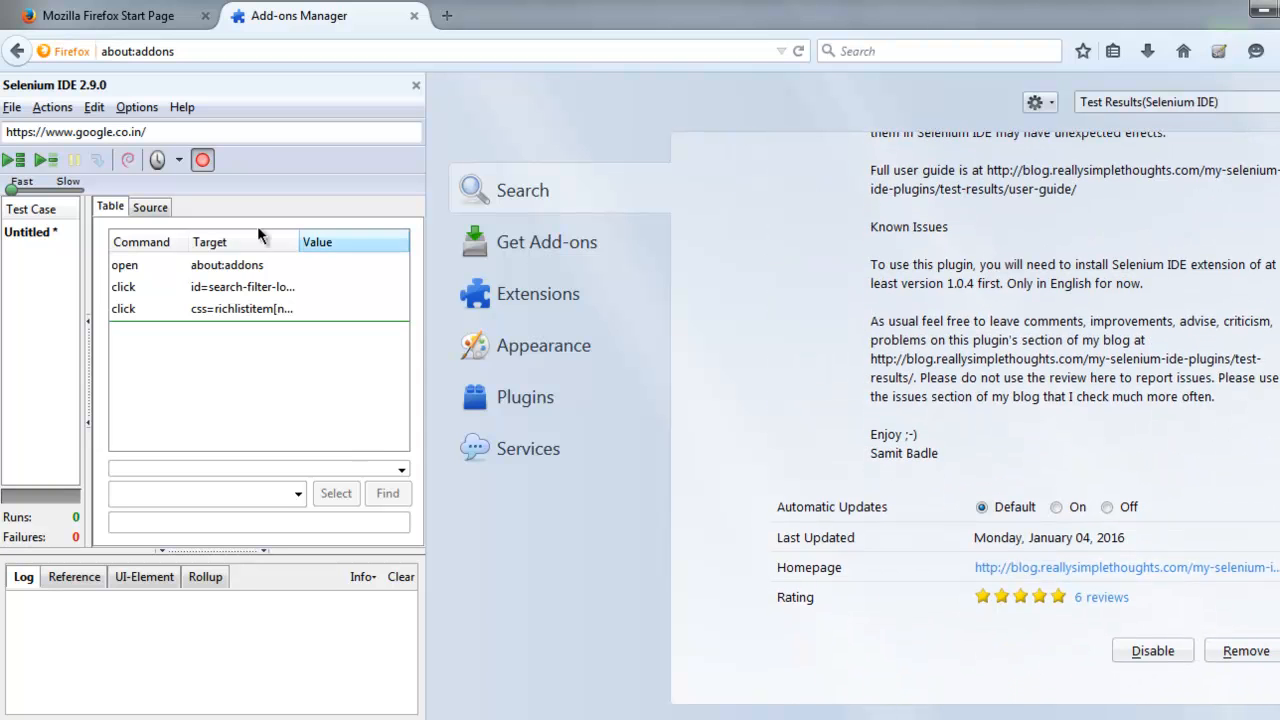
left_click(12, 108)
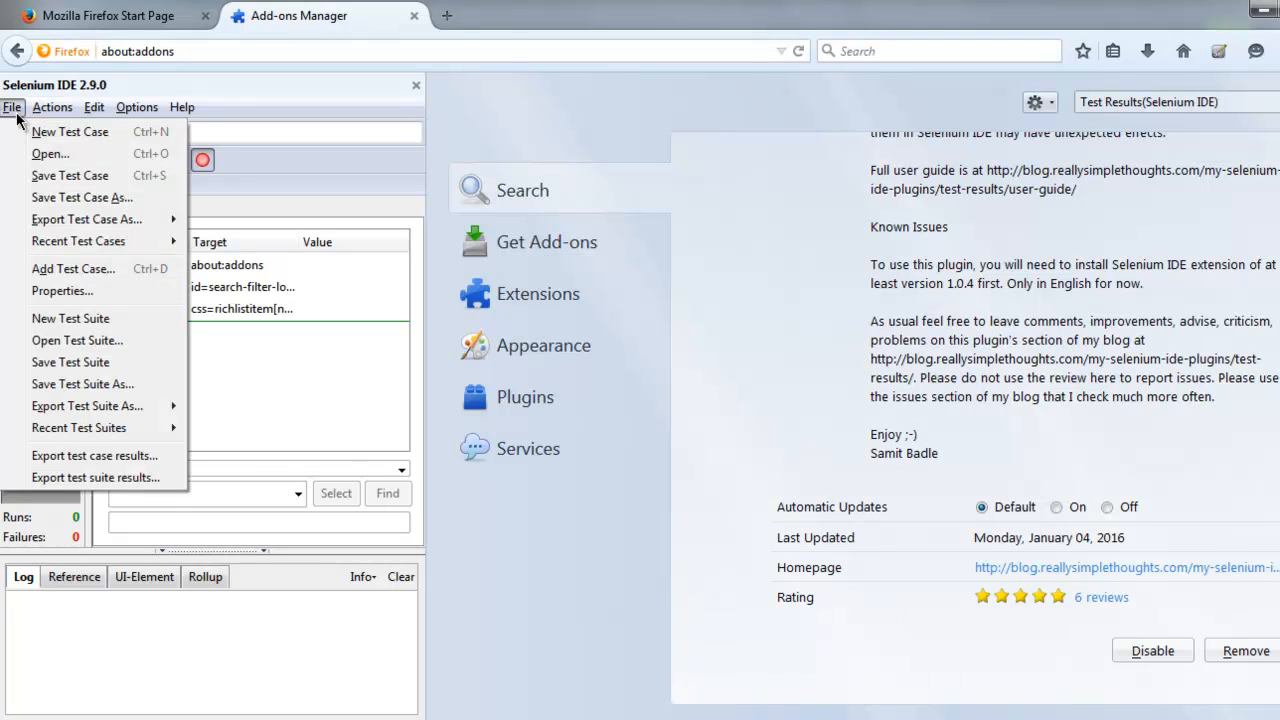
mouse_move(94, 456)
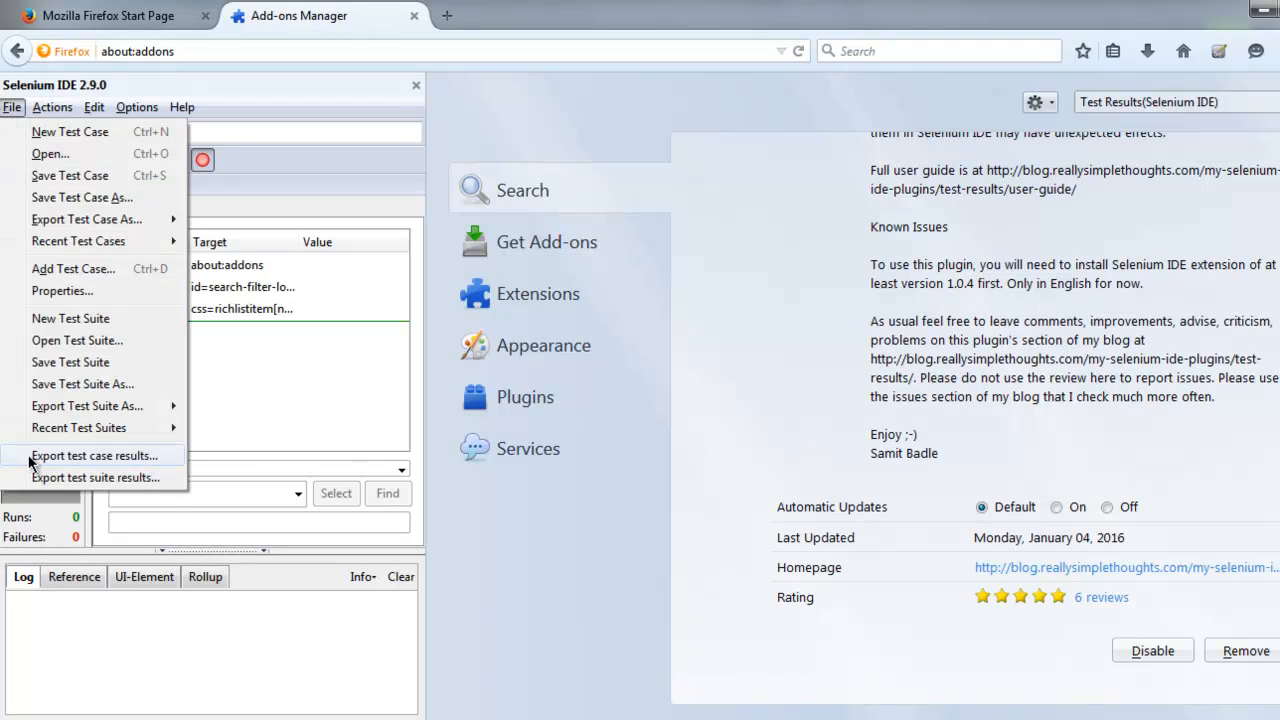
mouse_move(100, 456)
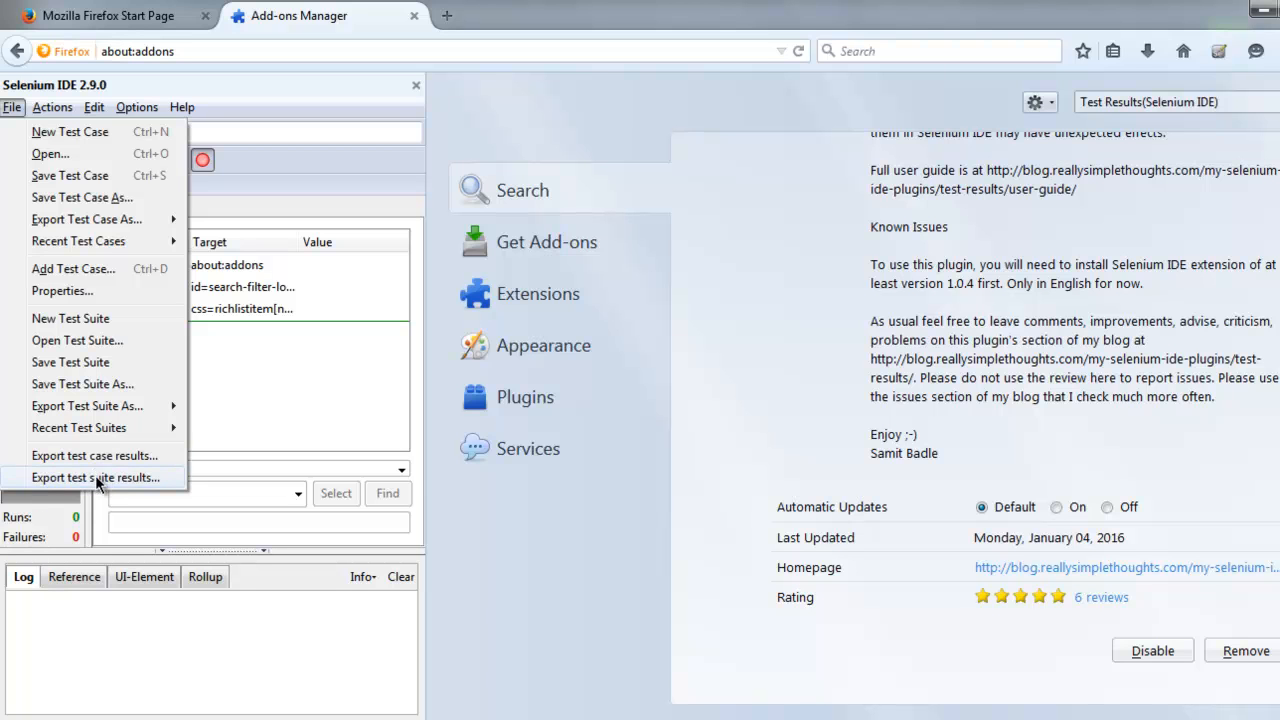
mouse_move(878, 292)
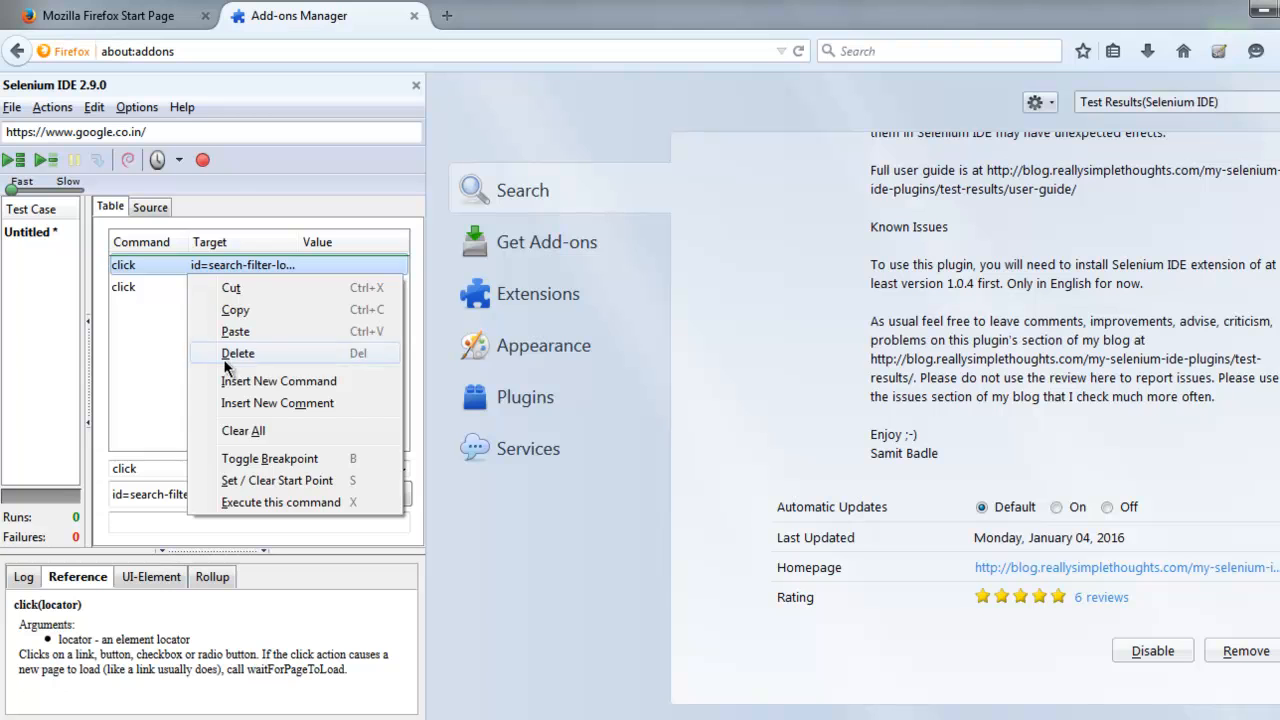
Delete all recorded commands, close the Add-ons Manager tab and select the empty command row.
left_click(244, 430)
type("h")
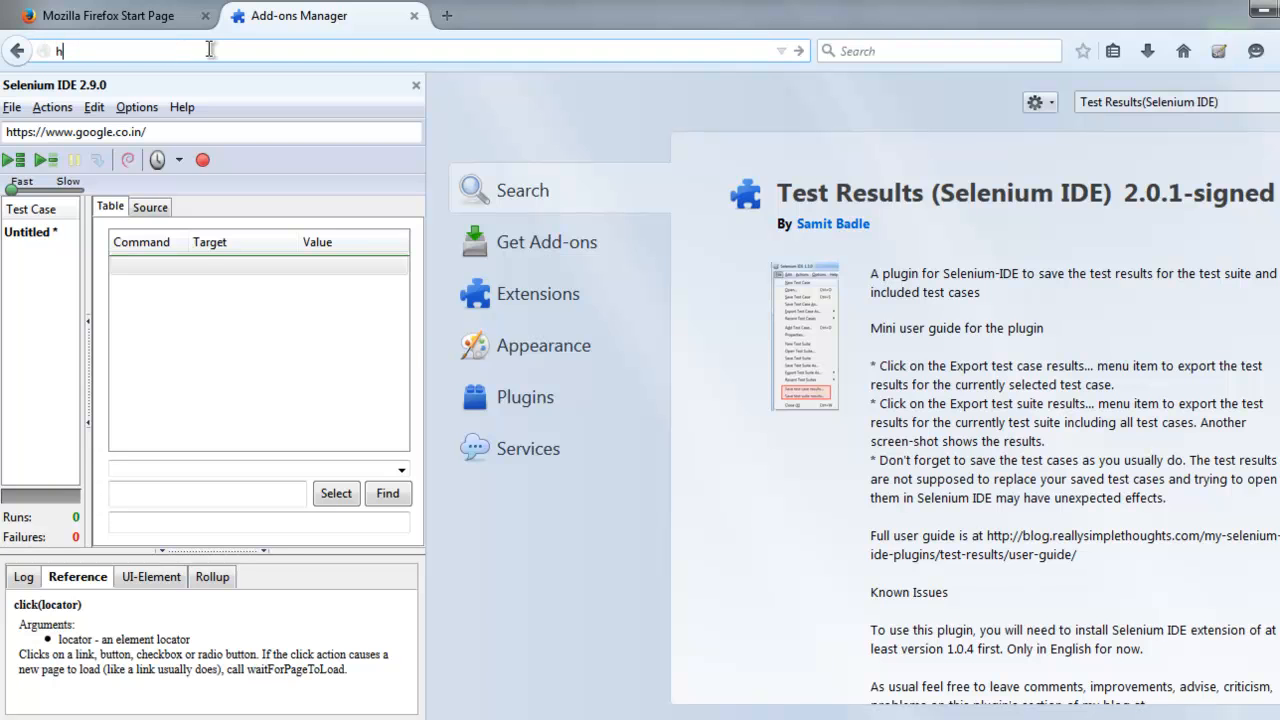
left_click(412, 16)
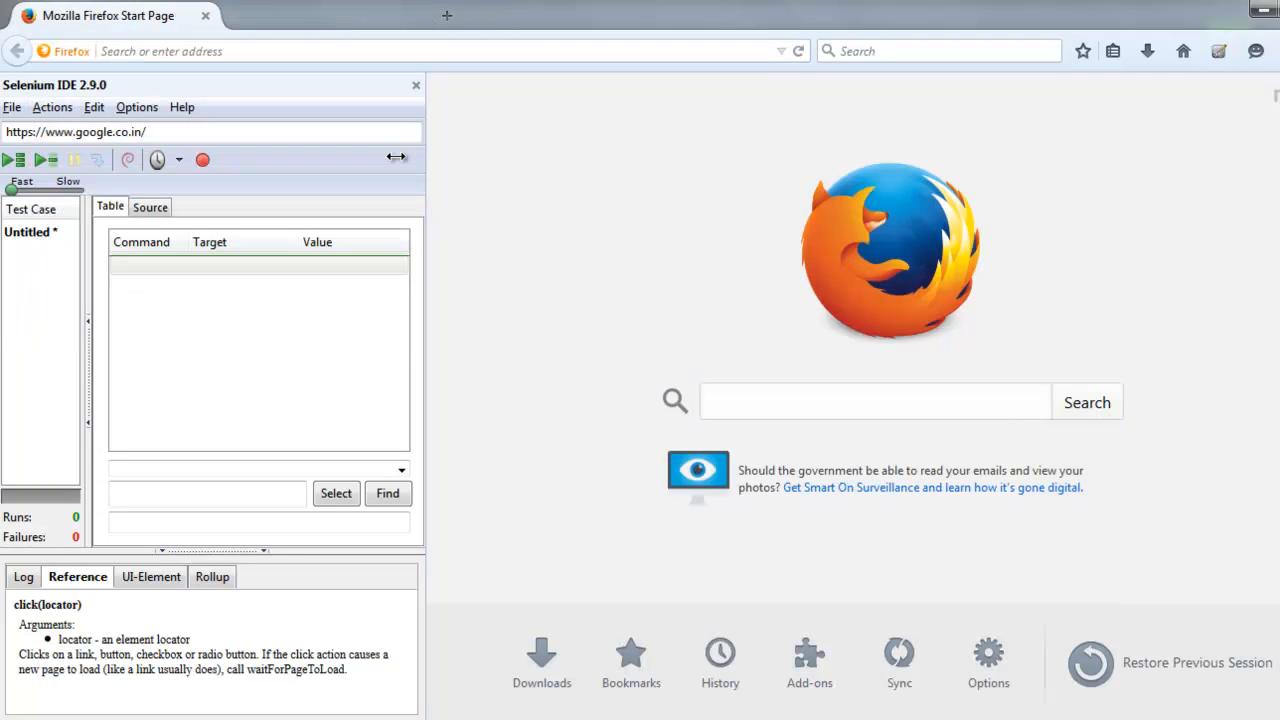
left_click(258, 264)
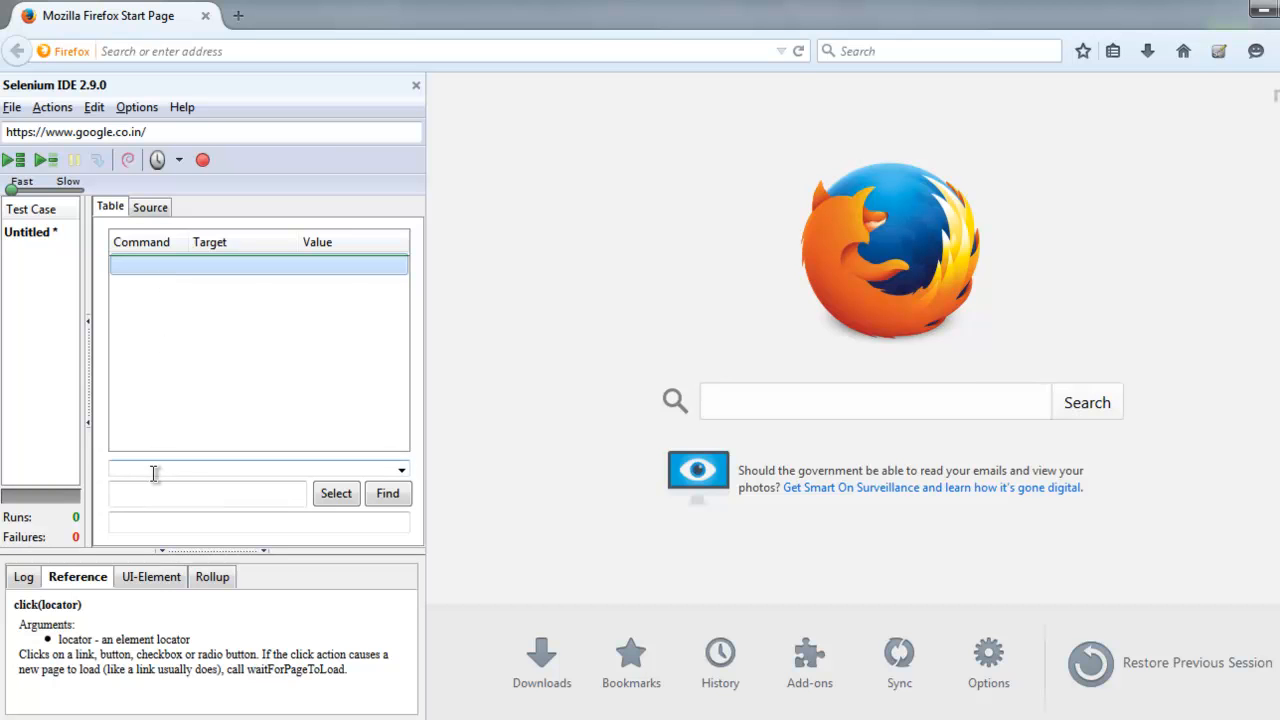
type("open")
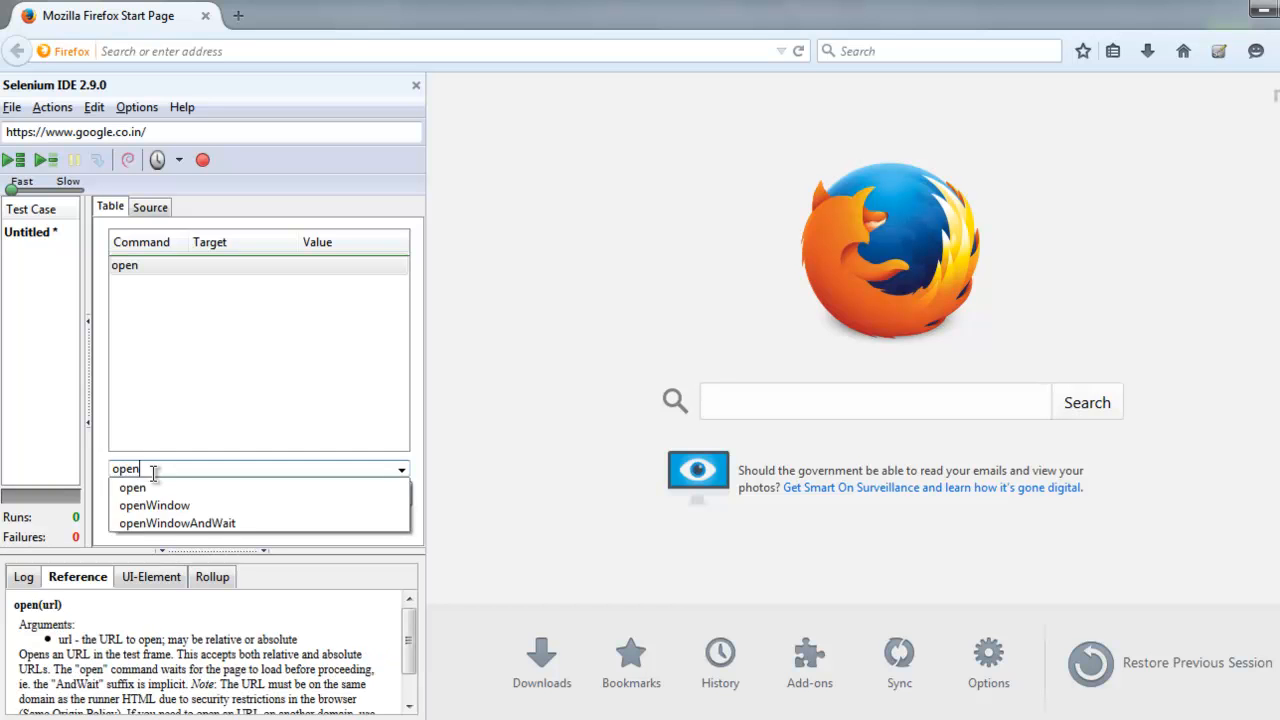
type("http://google.co")
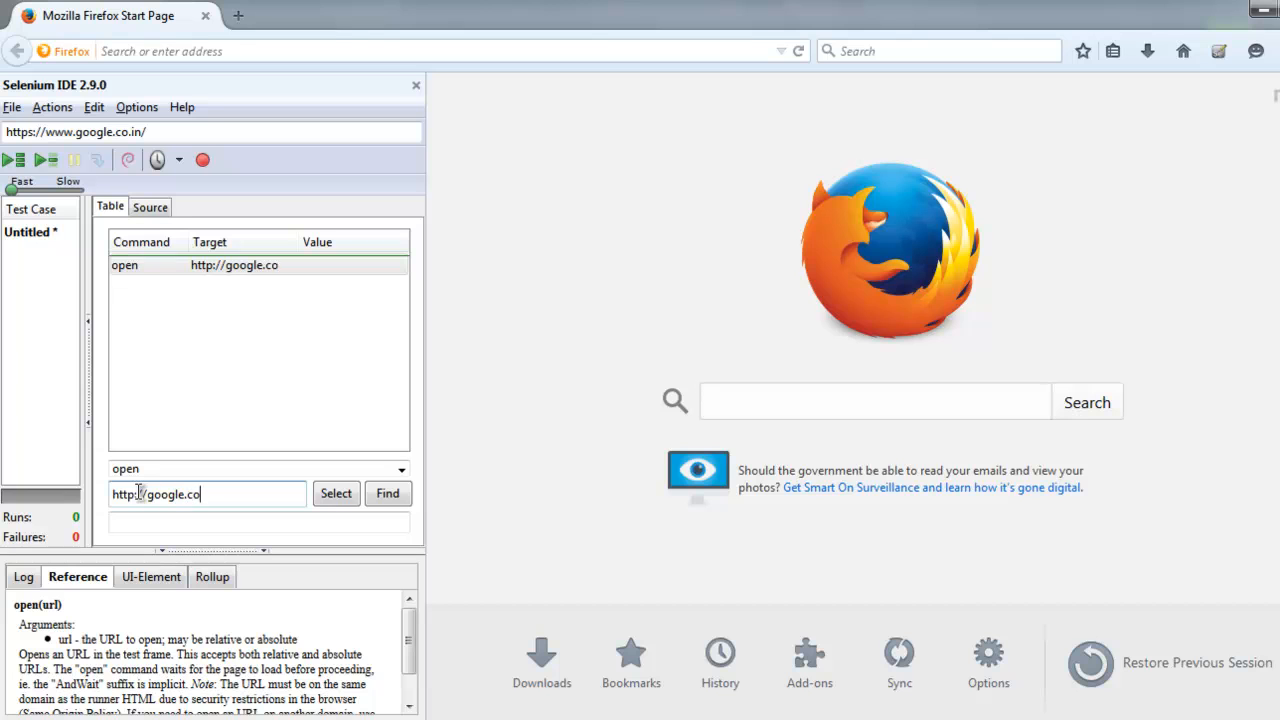
left_click(250, 288)
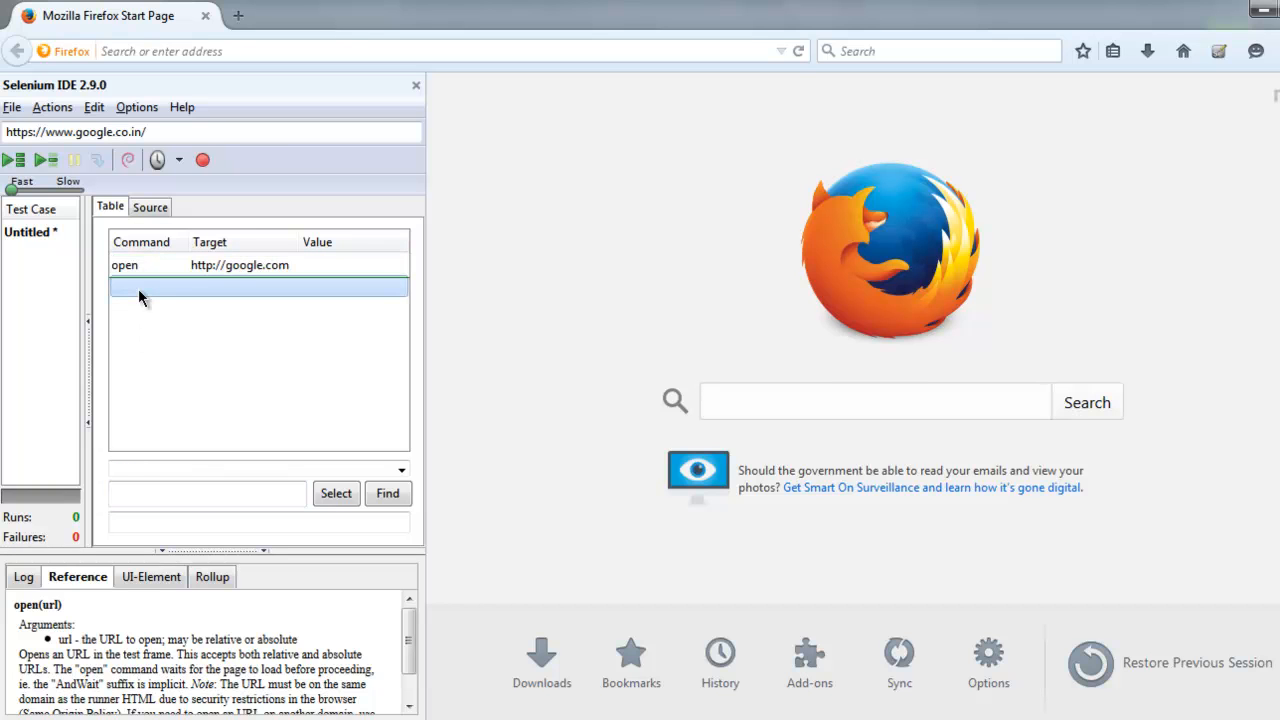
mouse_move(140, 404)
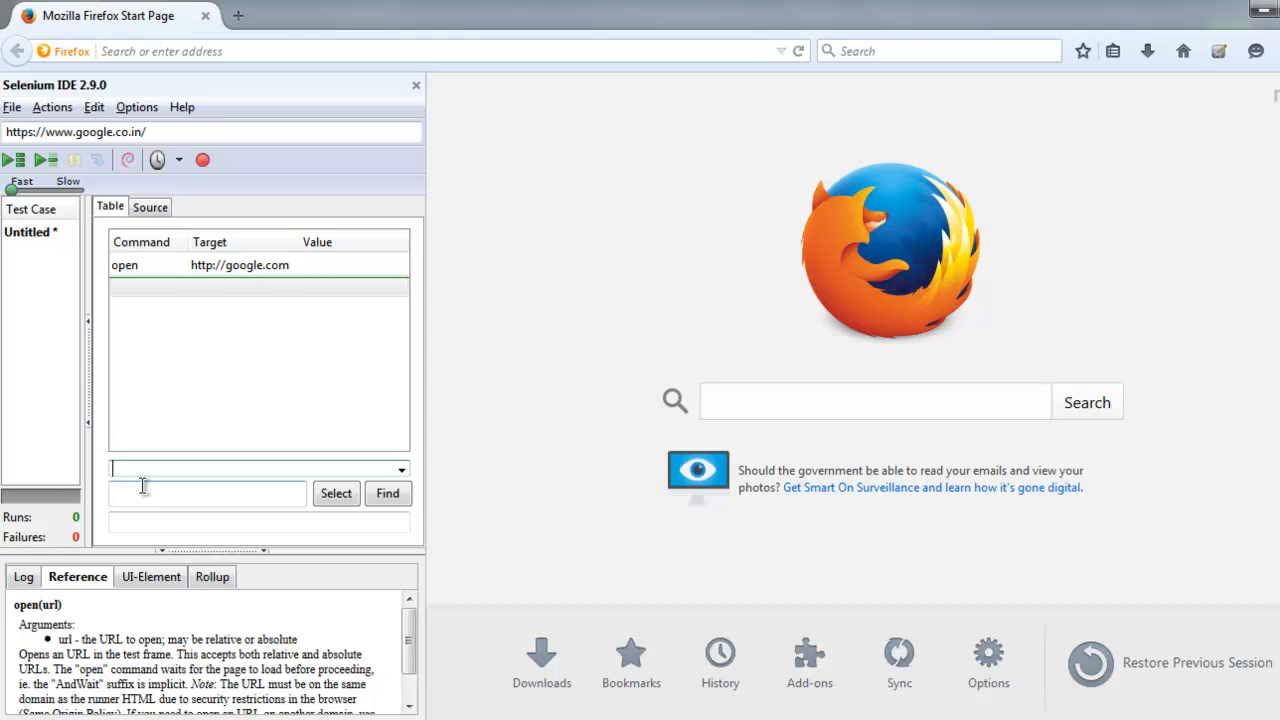
Add a click command targeting link=shop as the second step.
type("cl")
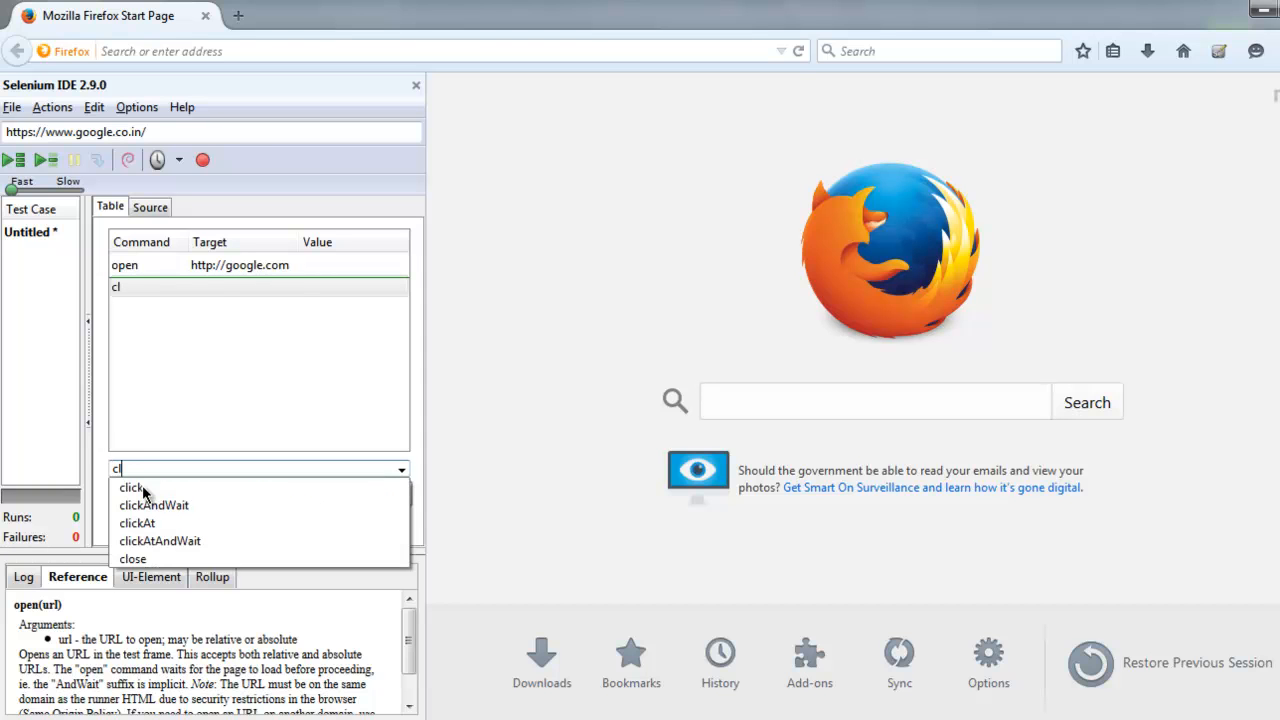
left_click(132, 488)
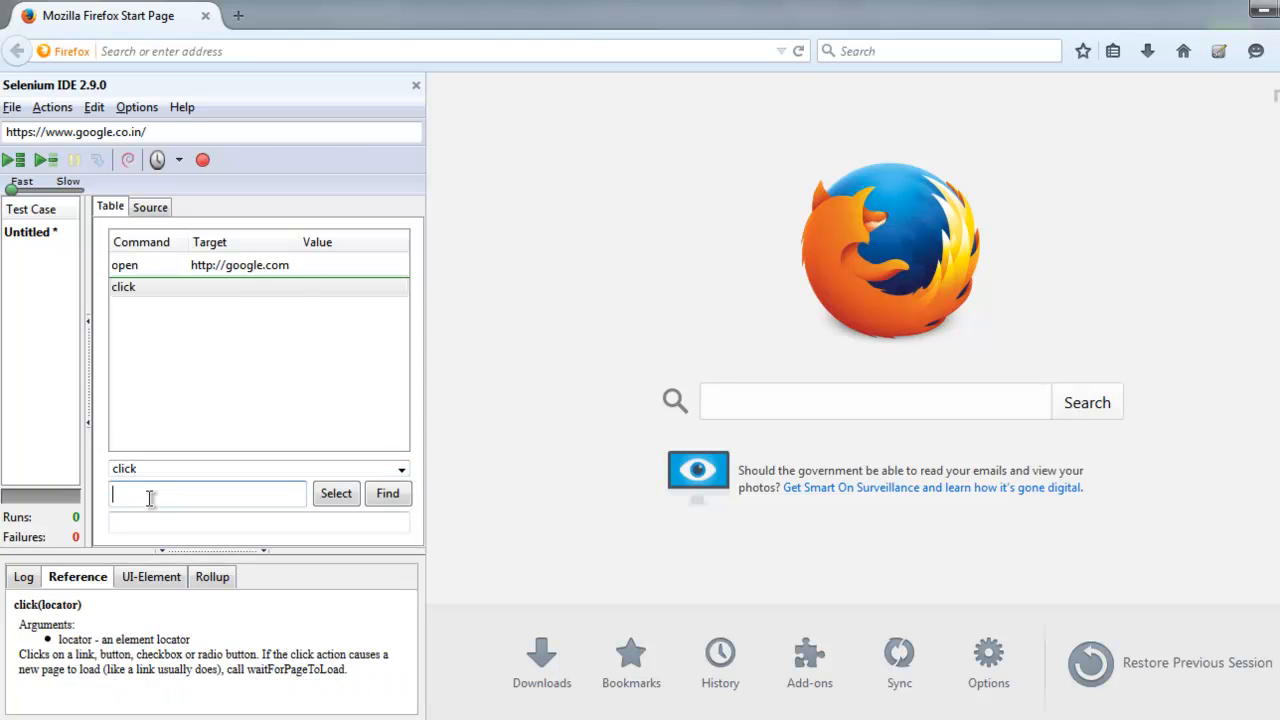
type("link=")
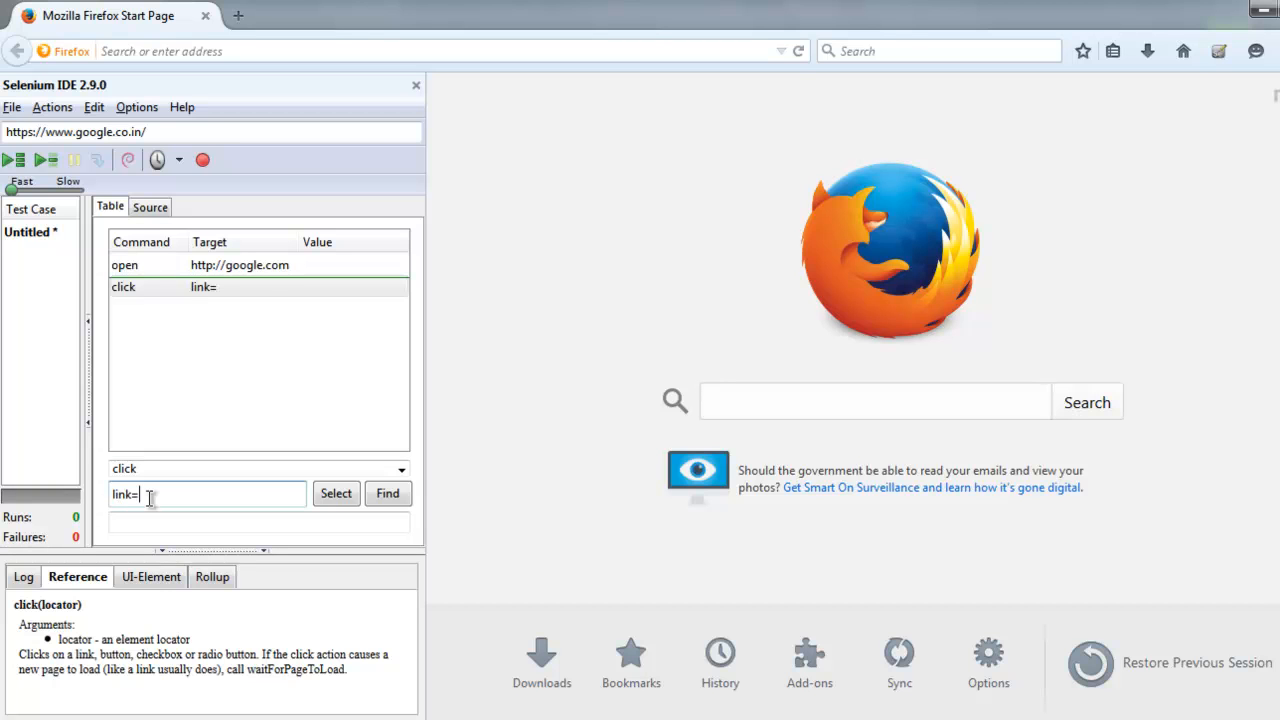
type("shop")
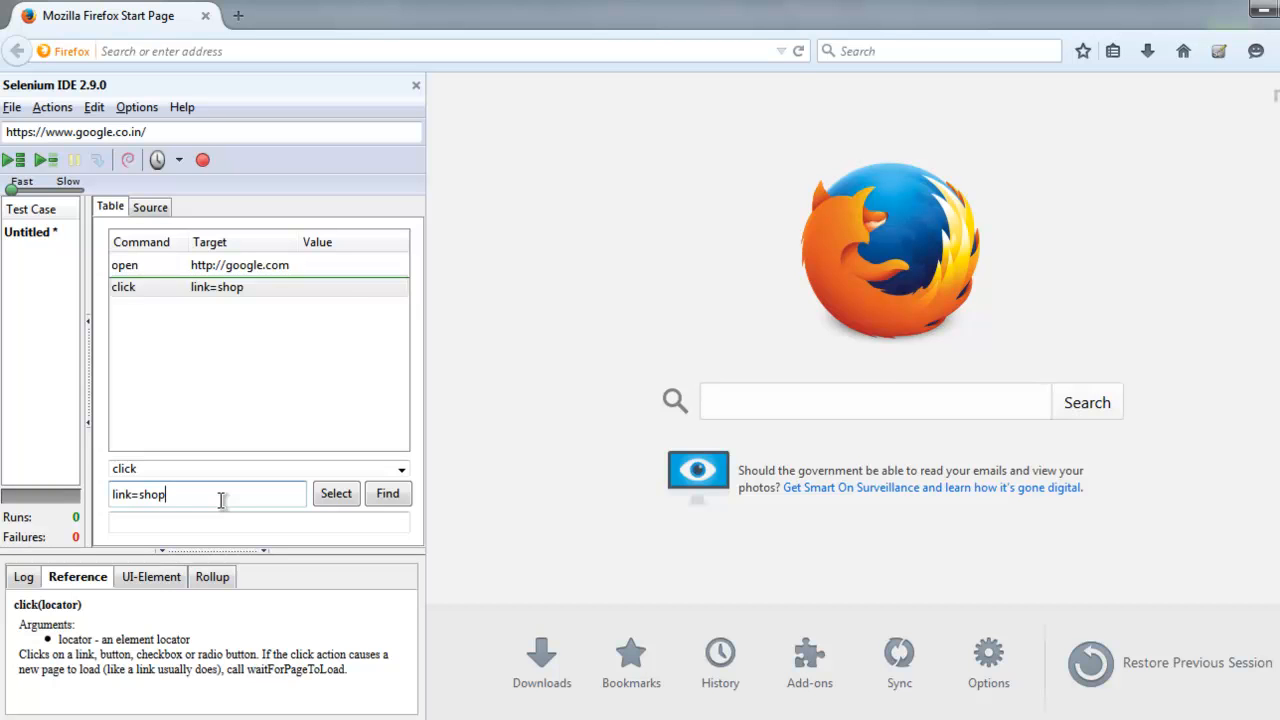
Run the test case, which fails because element link=shop is not found.
left_click(14, 160)
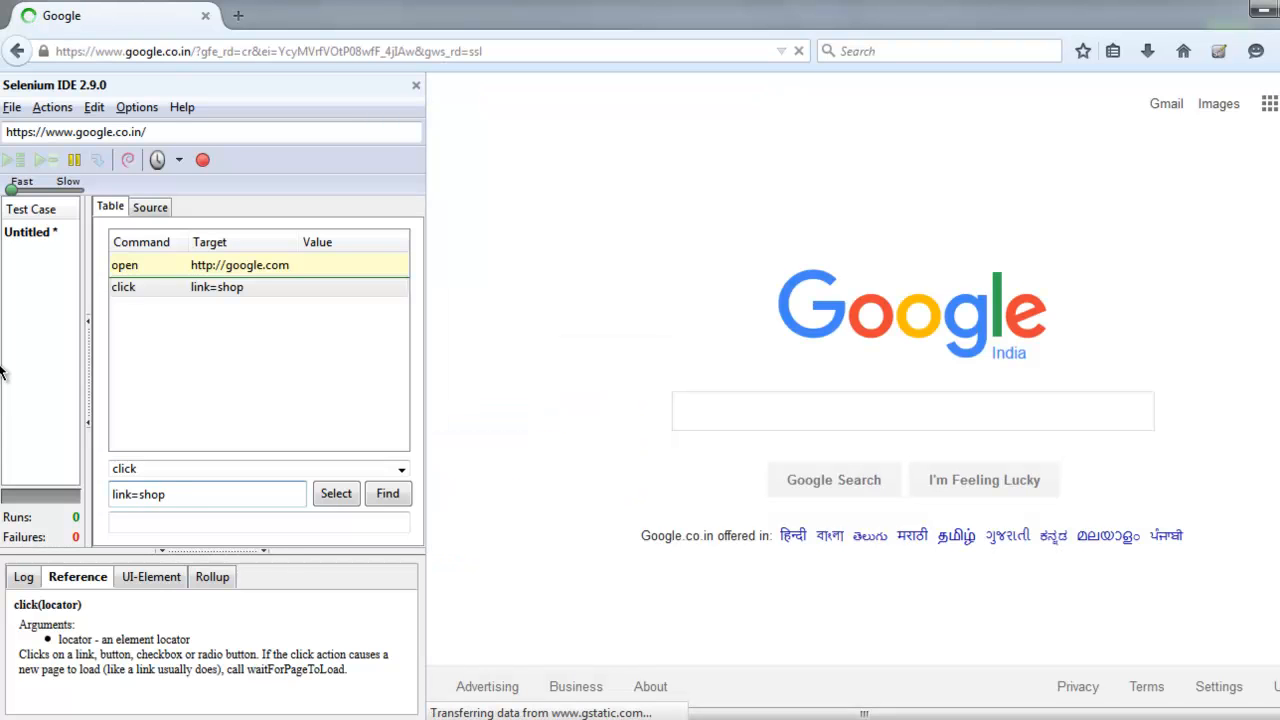
left_click(16, 160)
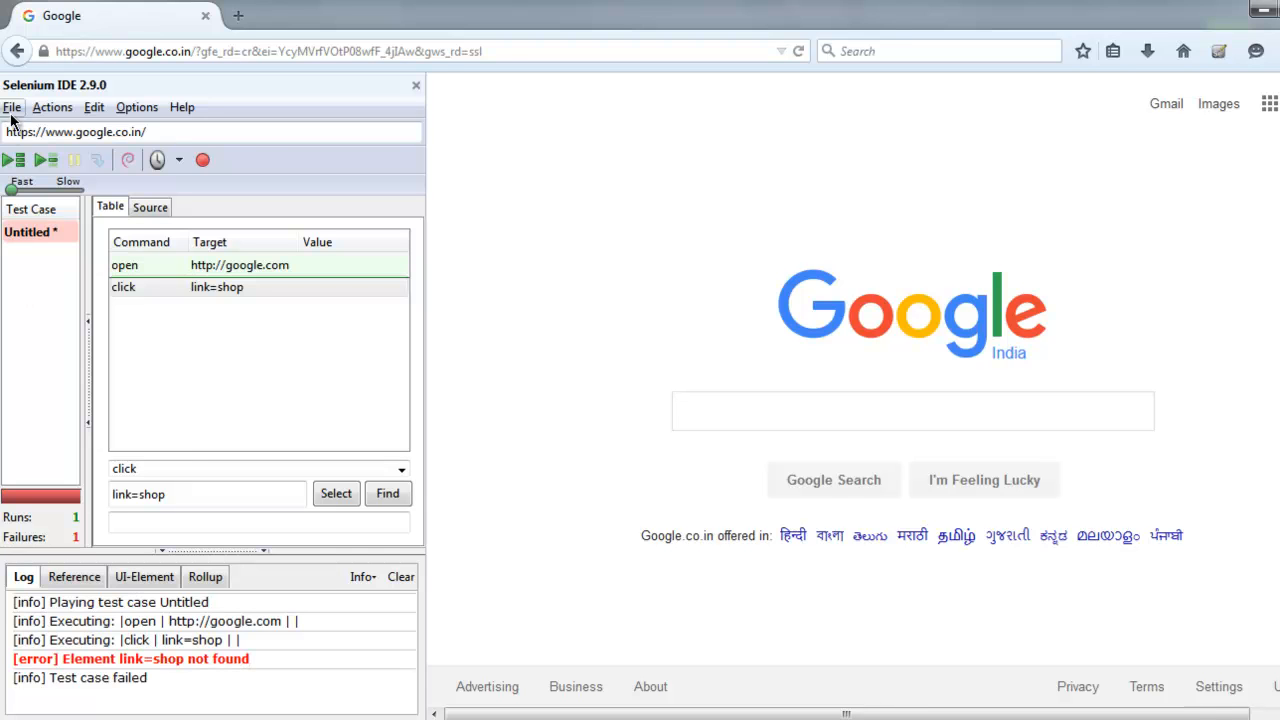
Export the test suite results to the Desktop as tsresult.html.
left_click(12, 108)
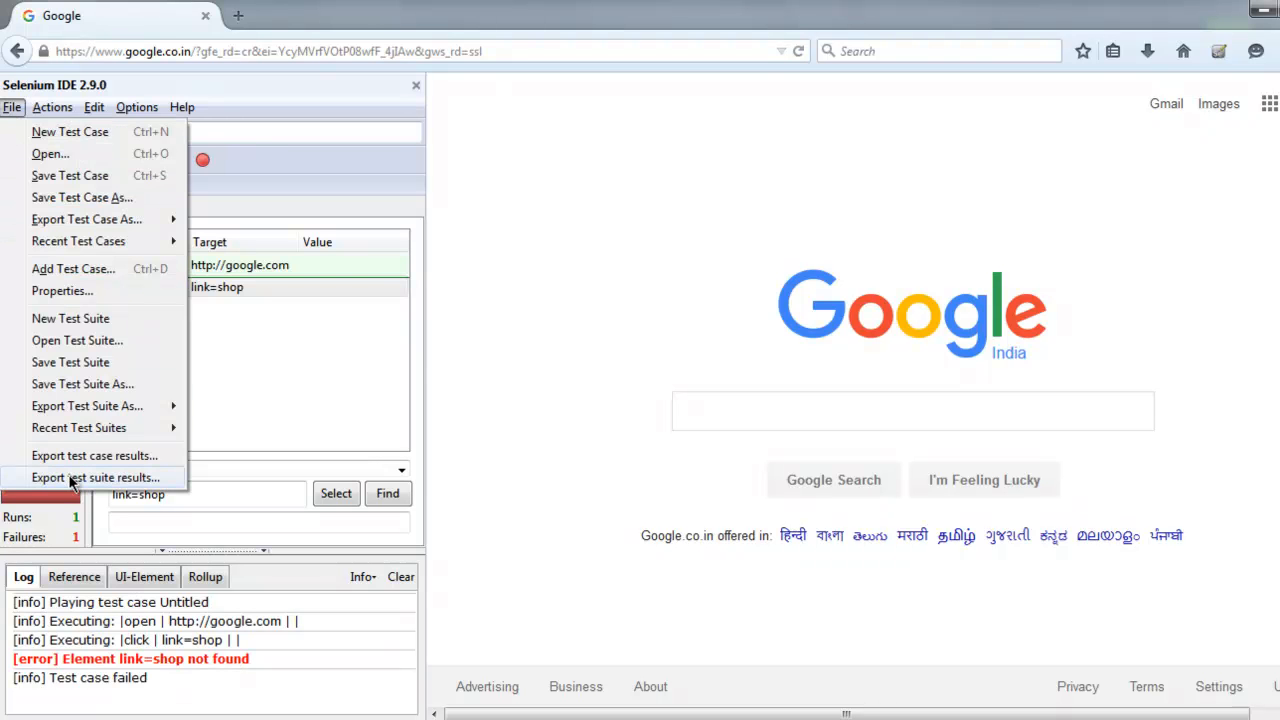
left_click(96, 476)
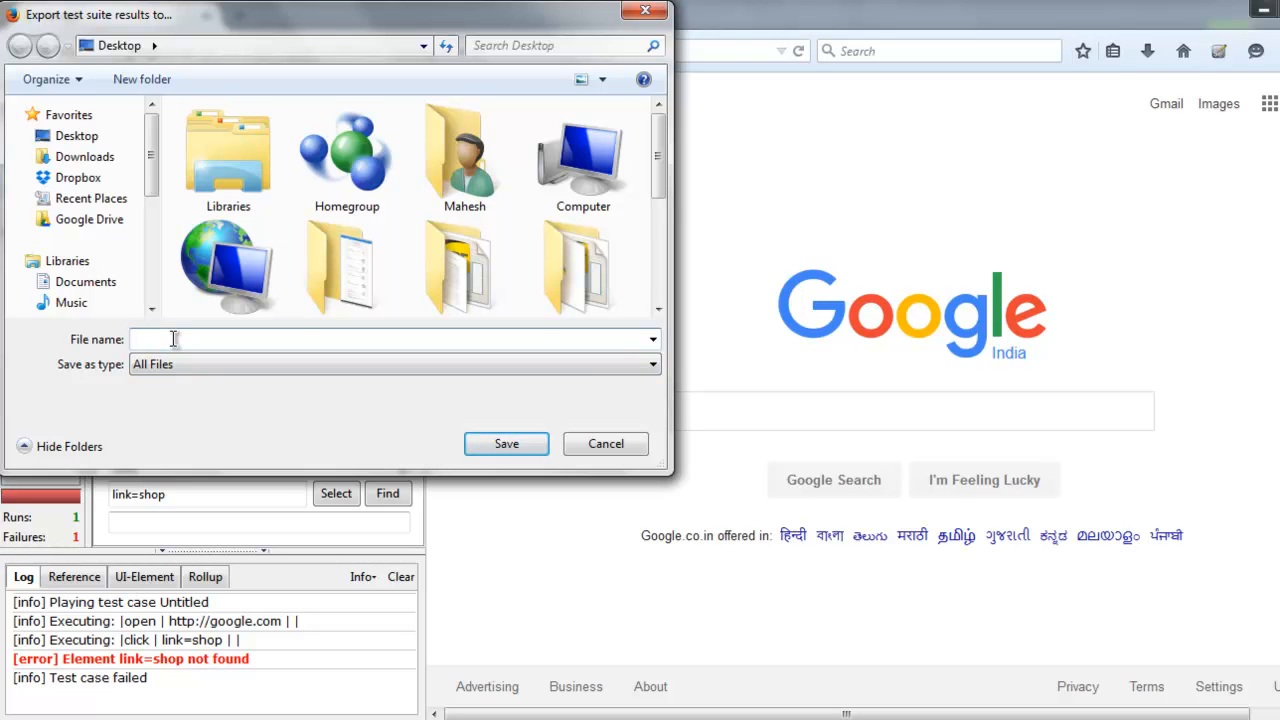
type("tsresult")
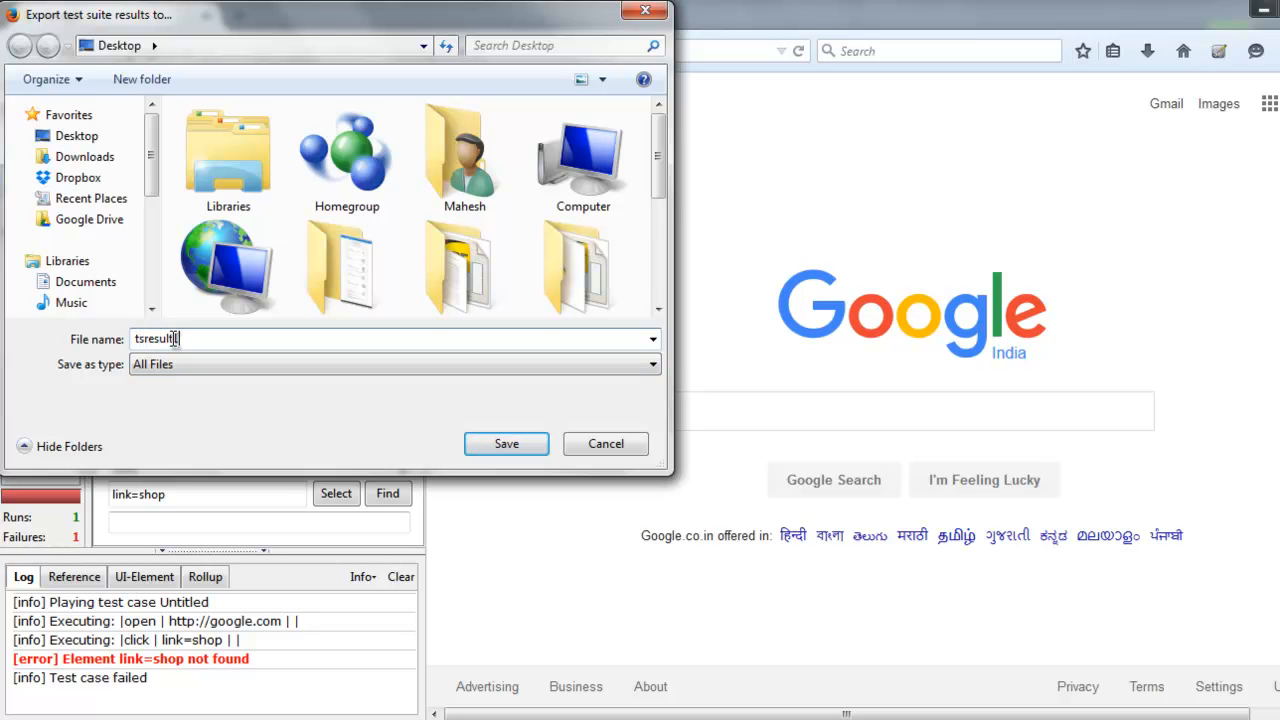
type(".html")
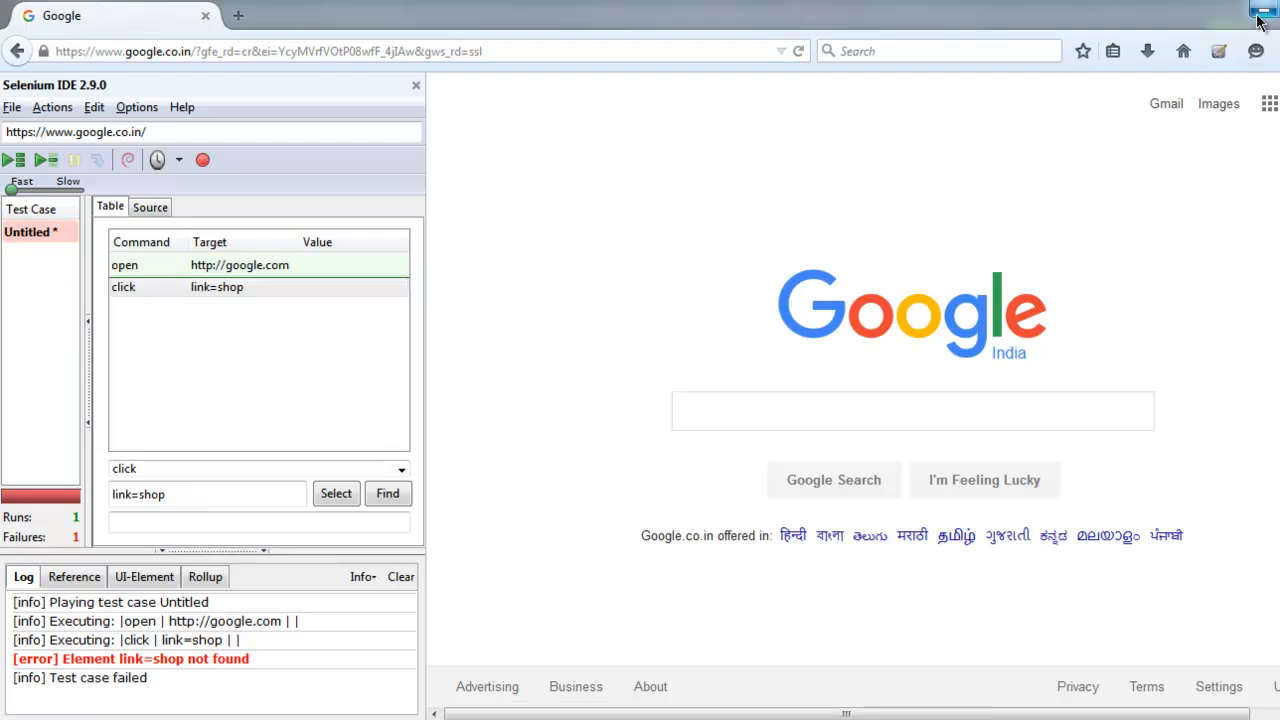
Review the tsresult1.html report in Chrome showing the failed link=shop click step, closing the YouTube tab.
left_click(1260, 18)
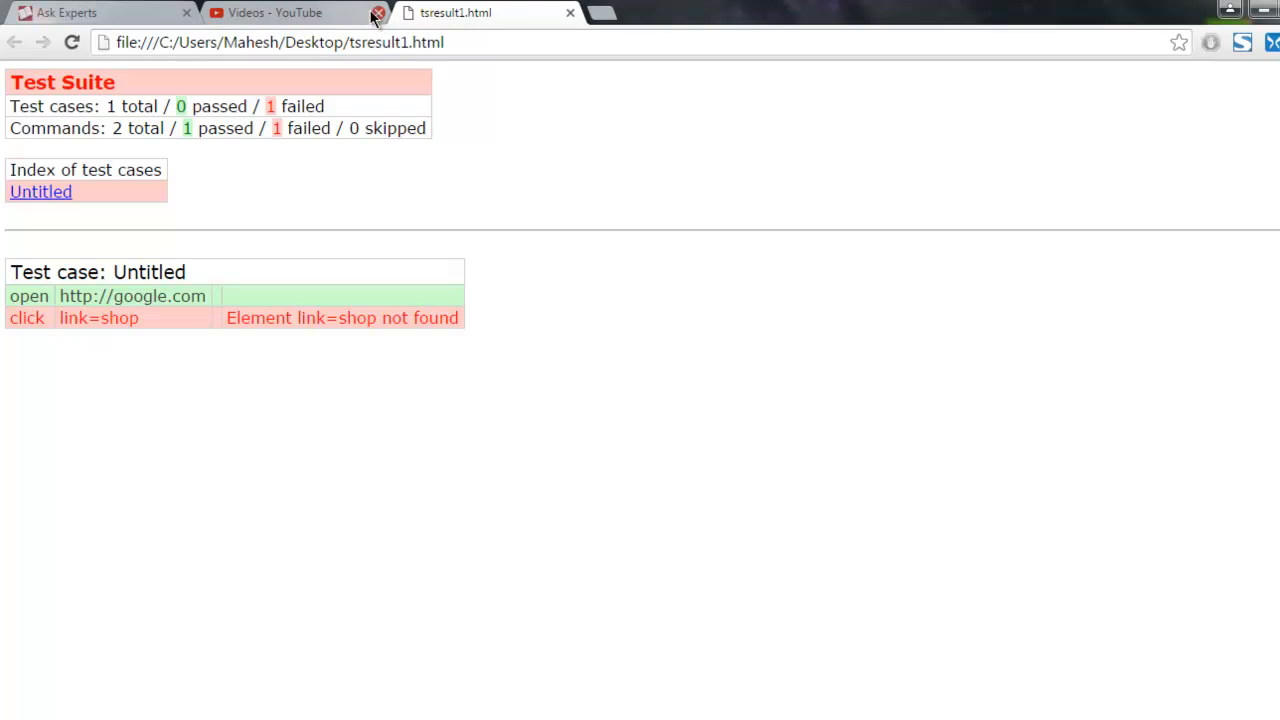
left_click(380, 12)
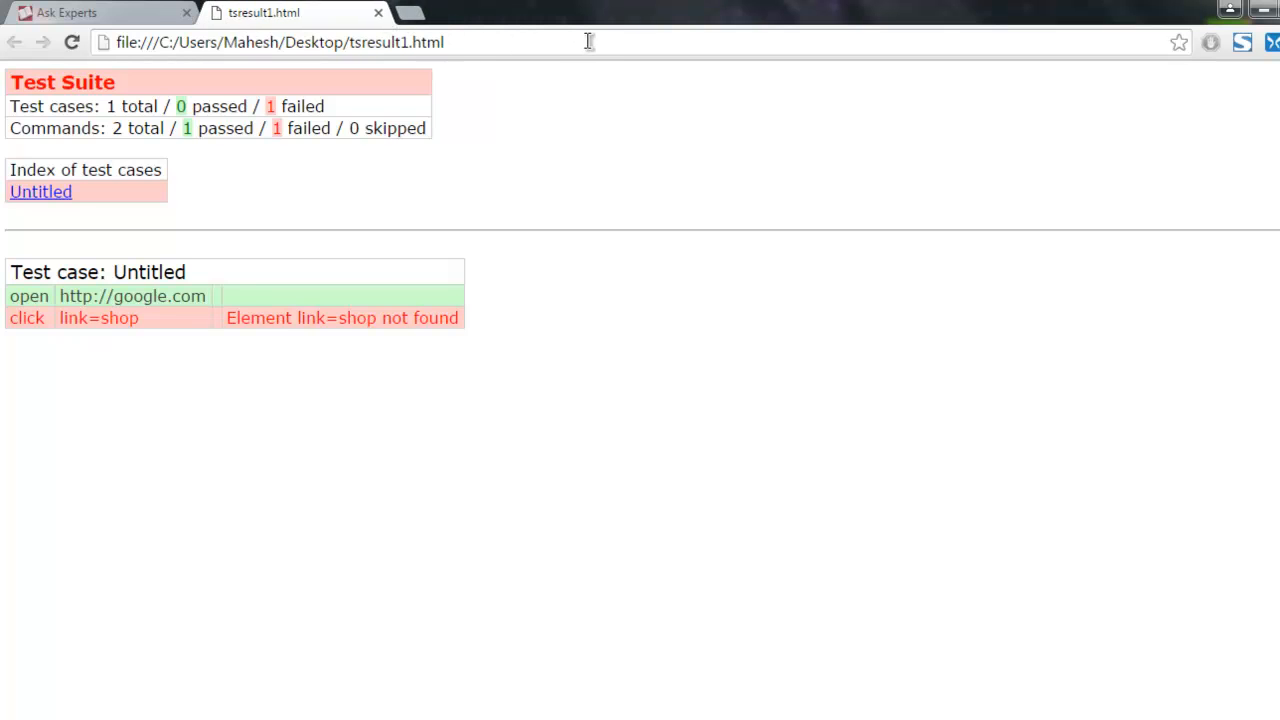
mouse_move(108, 84)
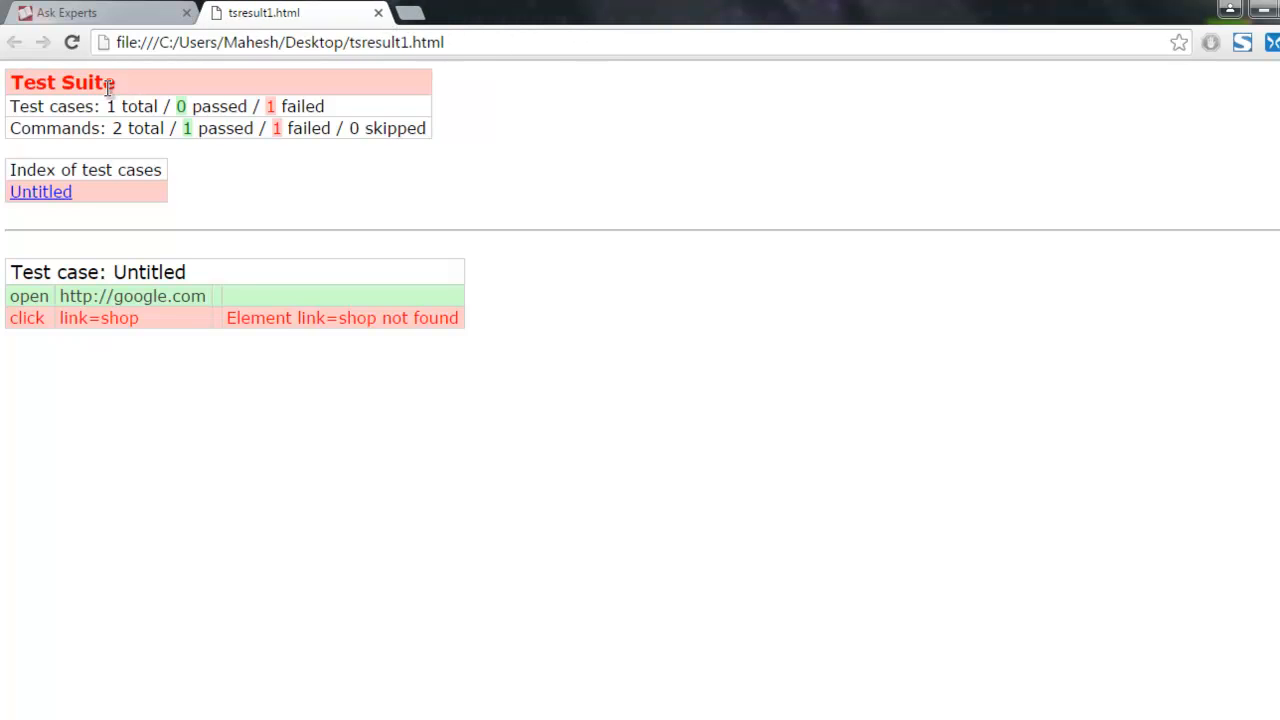
mouse_move(232, 176)
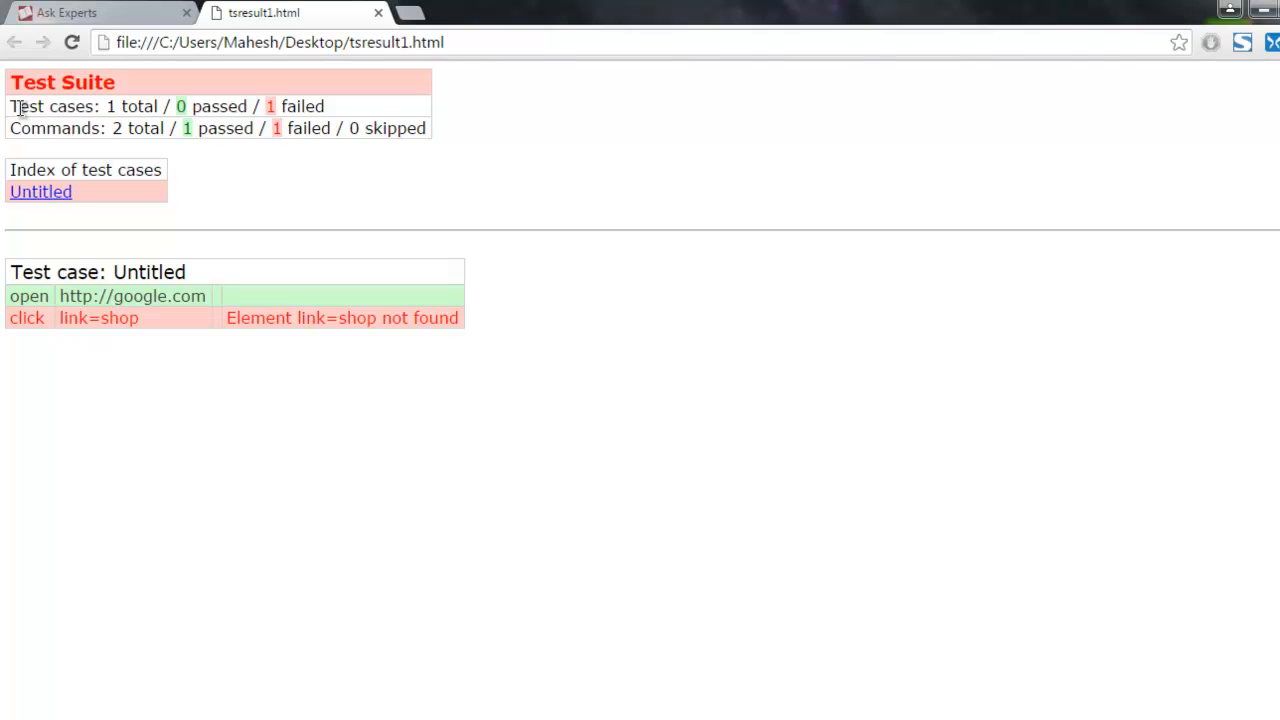
left_click_drag(176, 106, 324, 106)
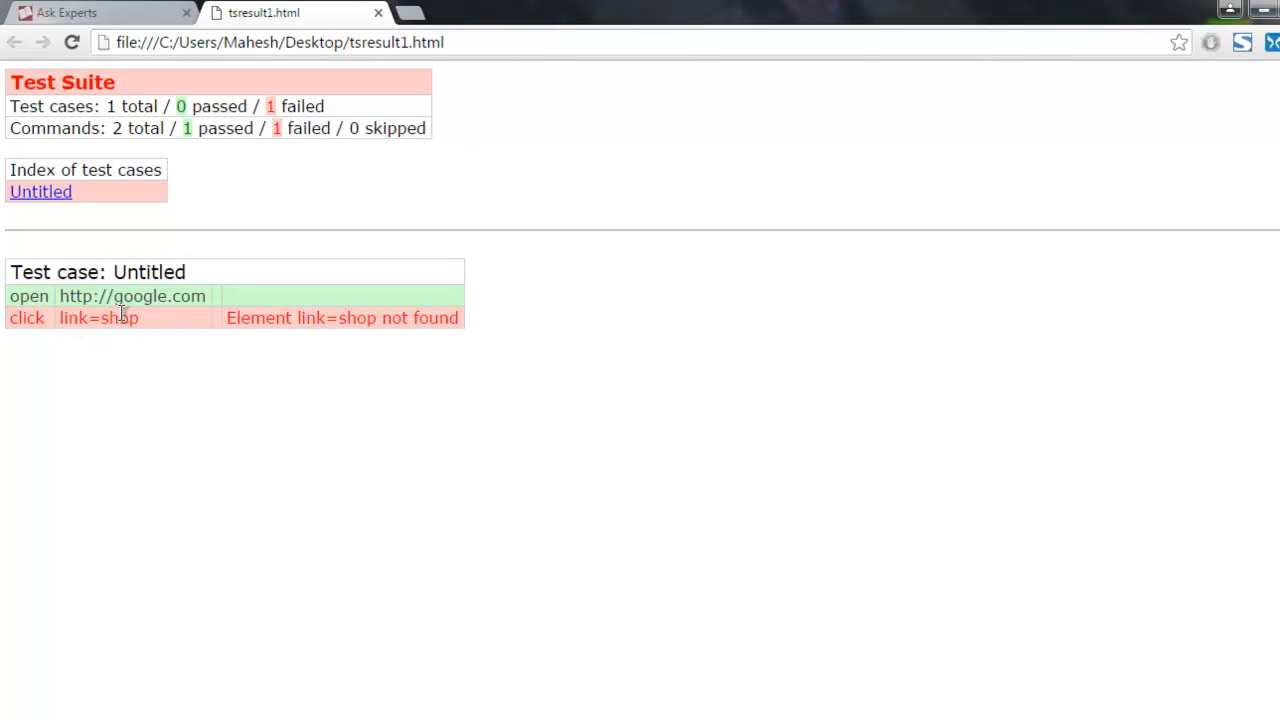
double_click(342, 318)
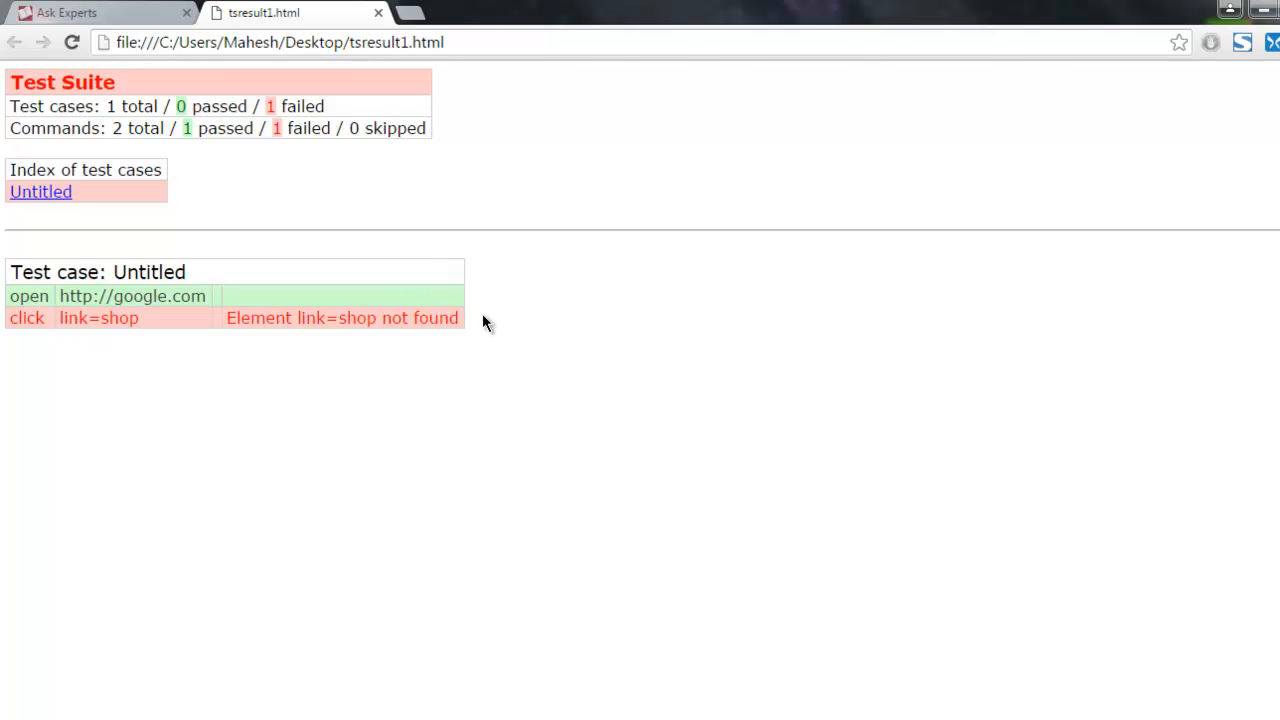
mouse_move(434, 236)
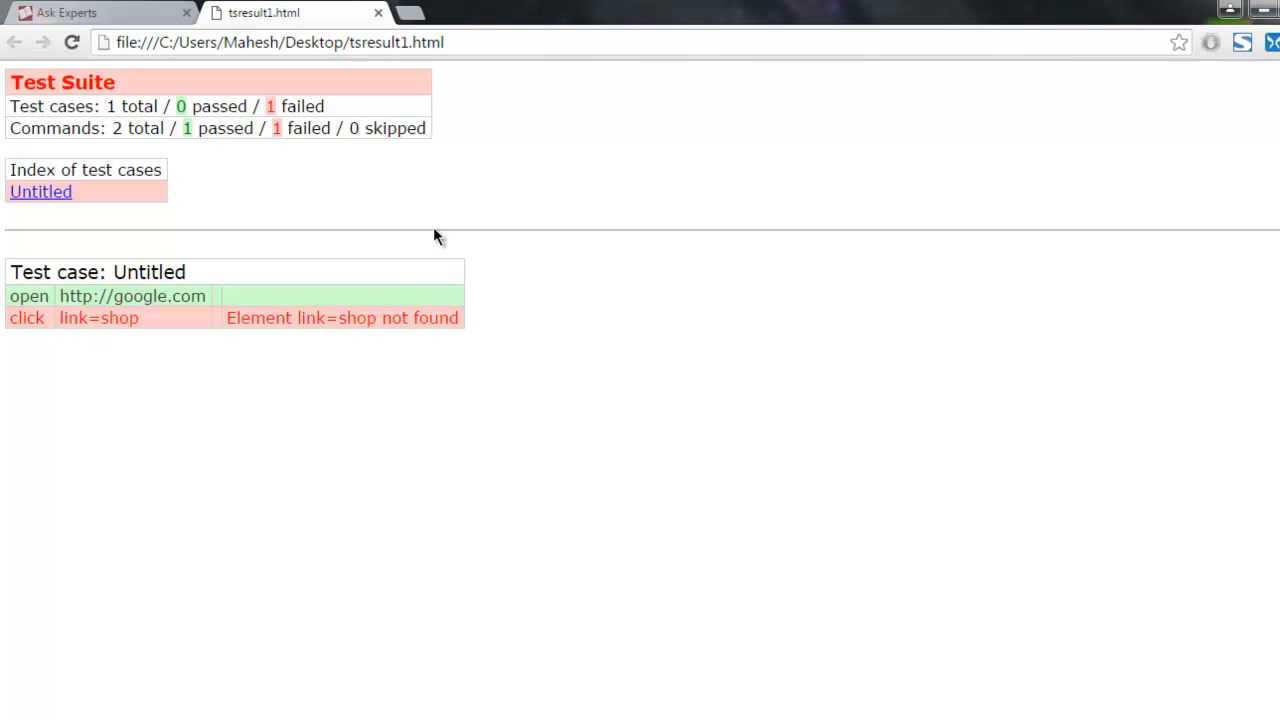